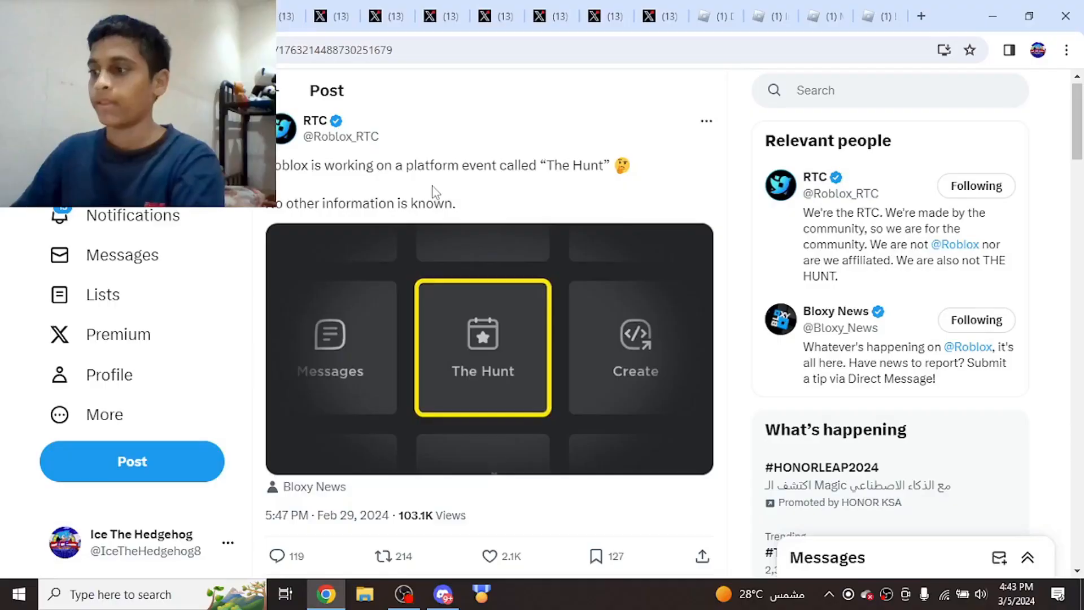
mouse_move(315, 121)
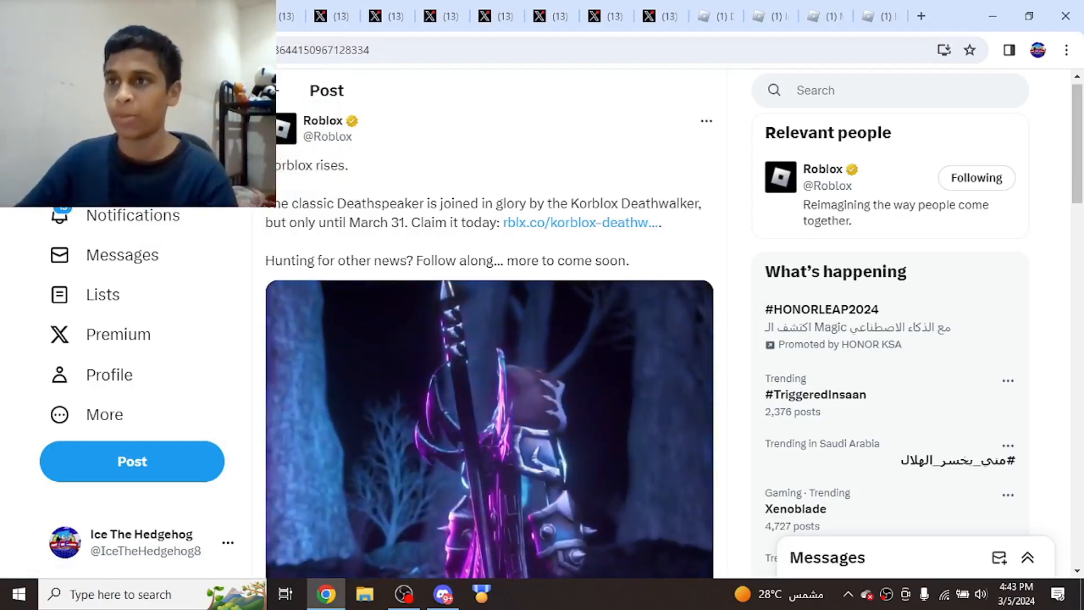
Bring up the Bloxy News post showing the "pls egg hunt 2024" comment with Roblox's eyes reply.
double_click(310, 165)
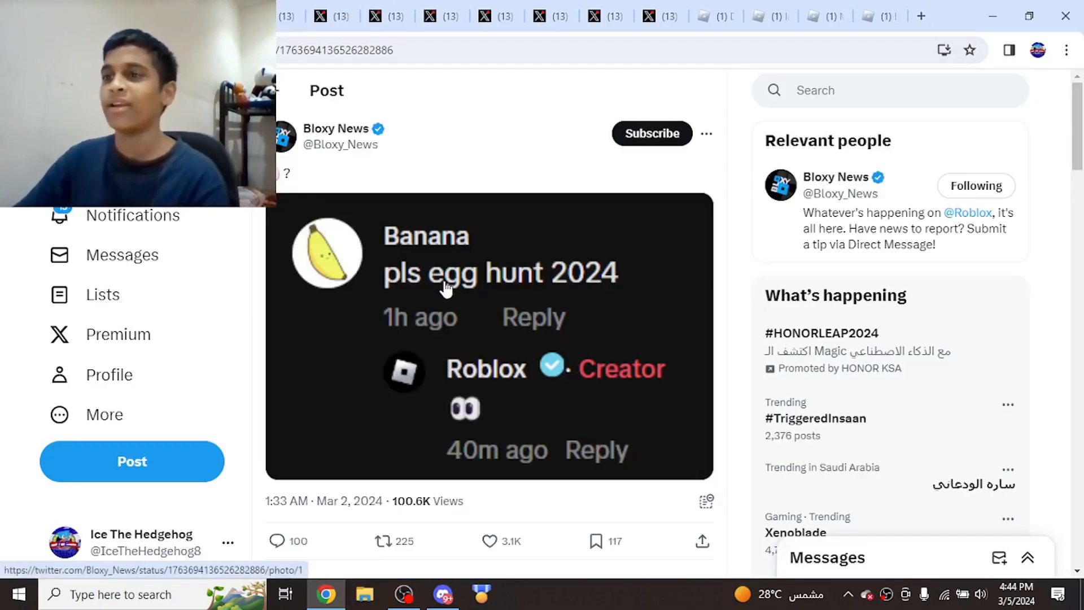
mouse_move(488, 391)
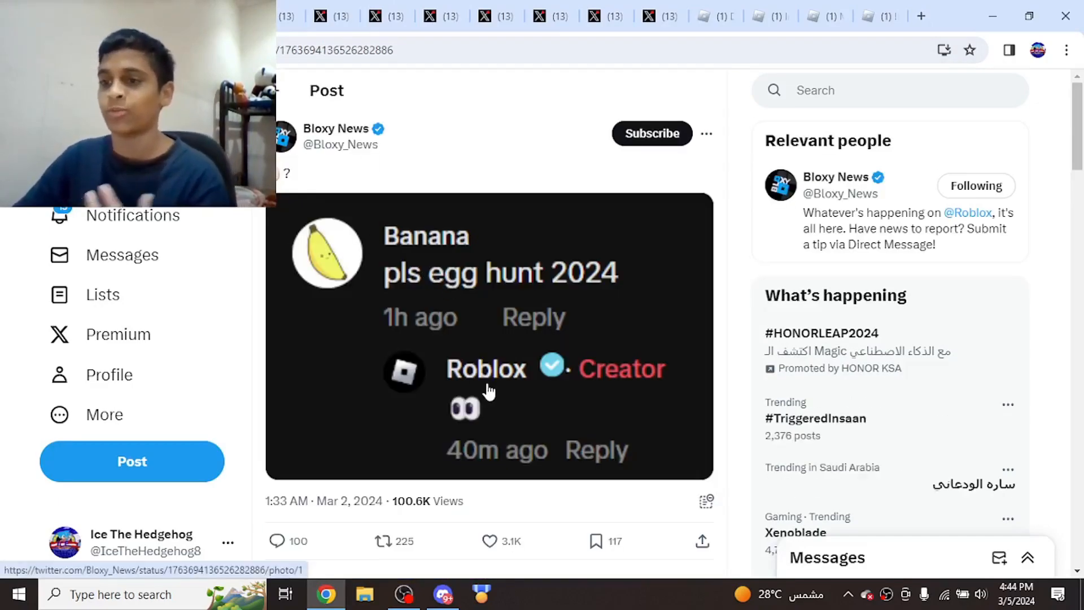
mouse_move(463, 318)
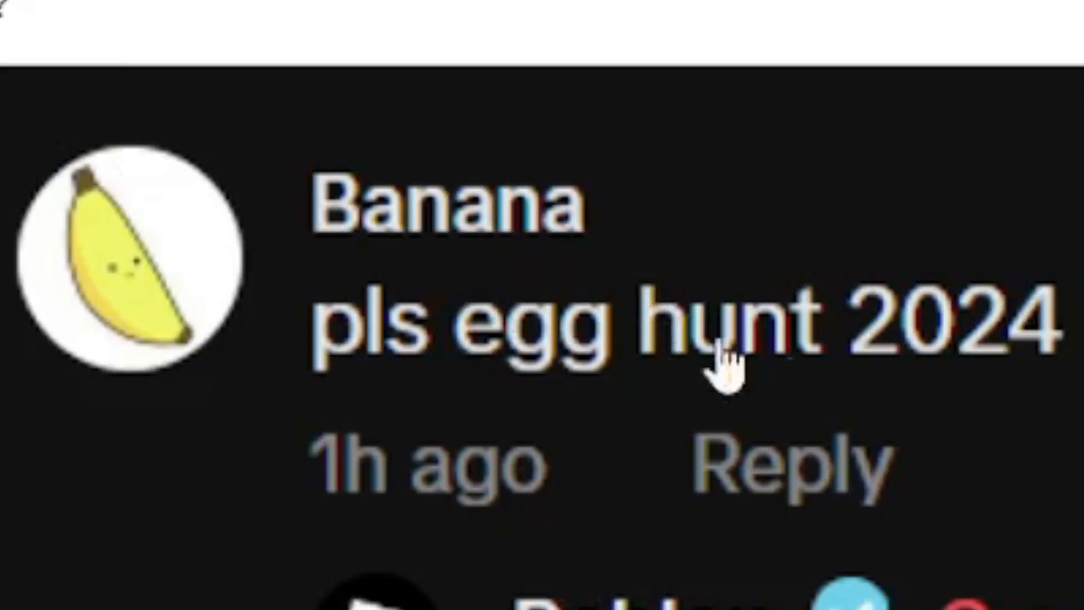
Show the Sergeant_Roach "Eggs are an important part of breakfast" post and look over its frying-eggs photo.
scroll("down", 3)
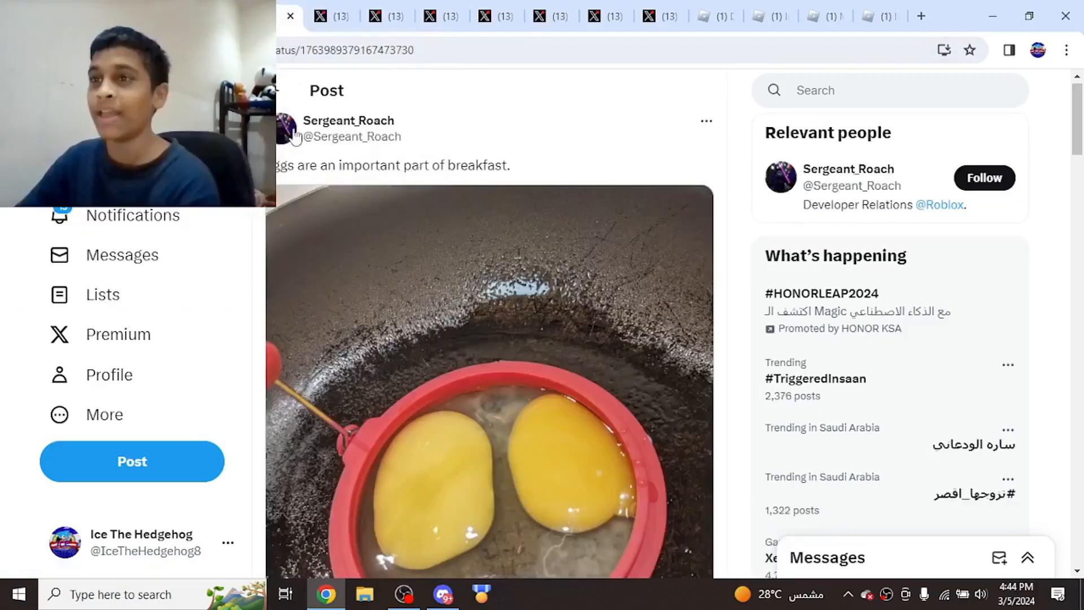
left_click(346, 121)
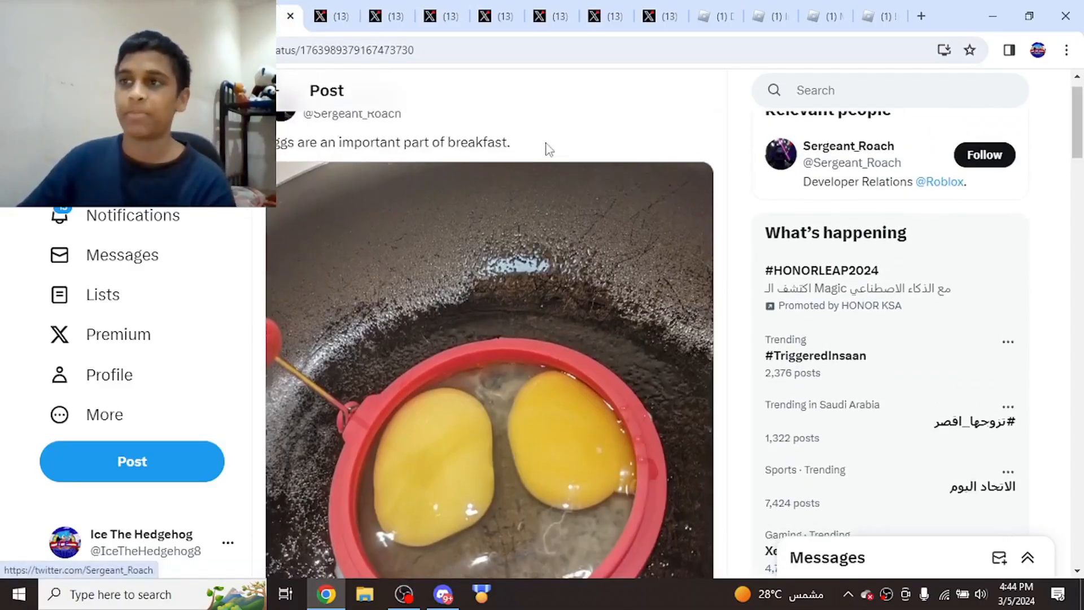
scroll("down", 3)
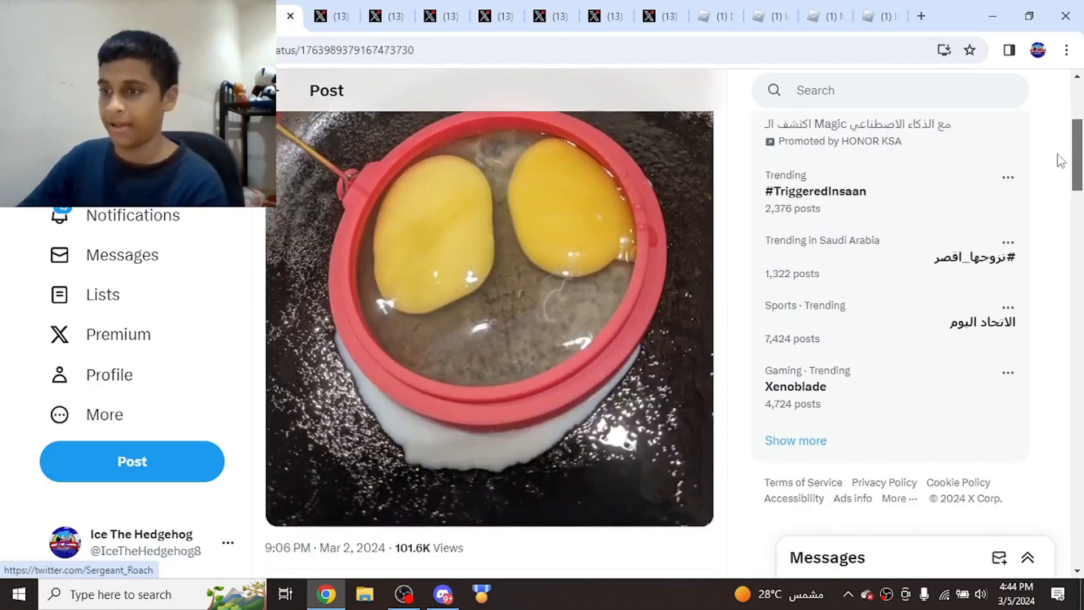
scroll("up", 3)
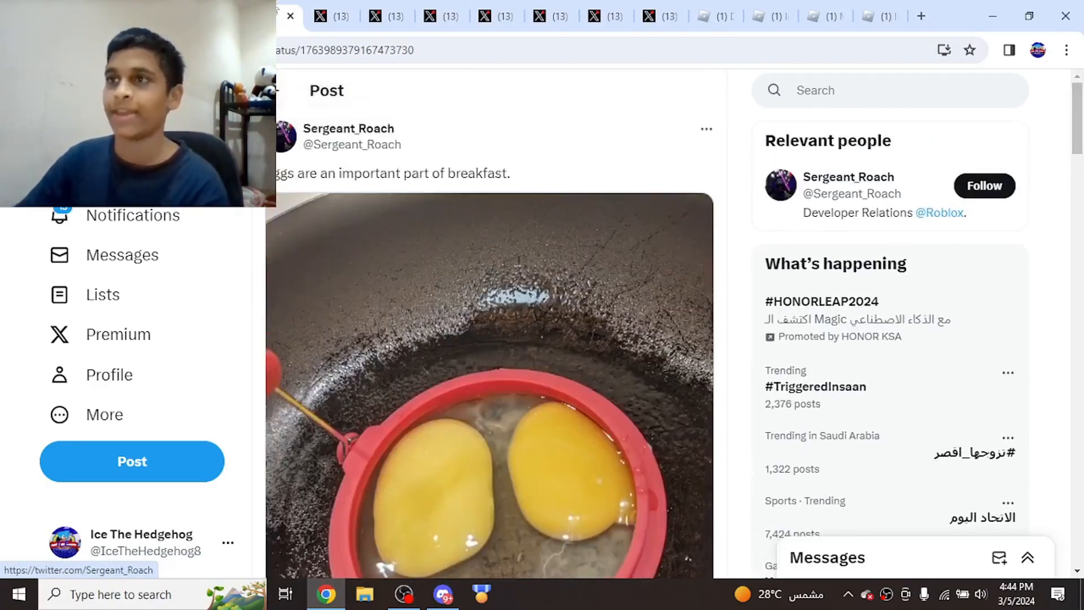
Review the Dev Rel Development group's members, then view the RBXevents post about InceptionTime's bunny ears.
left_click(717, 15)
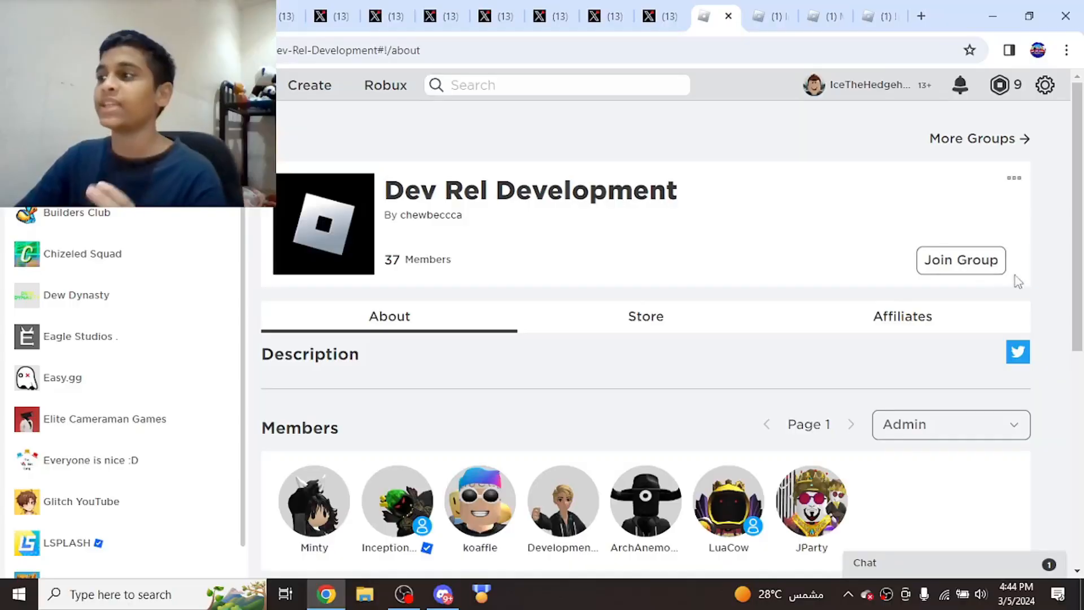
scroll("down", 3)
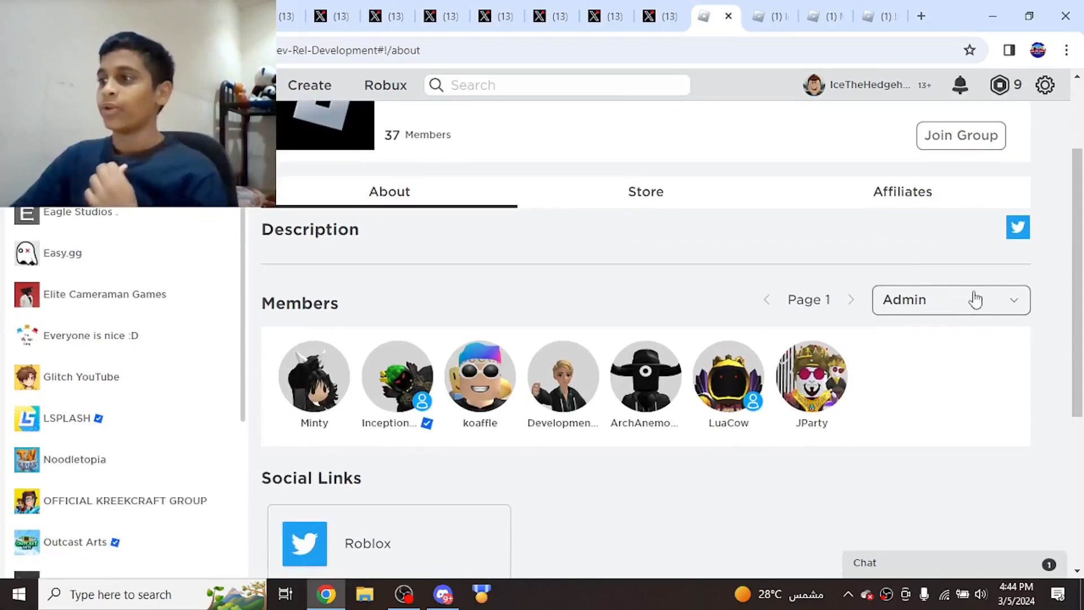
mouse_move(403, 336)
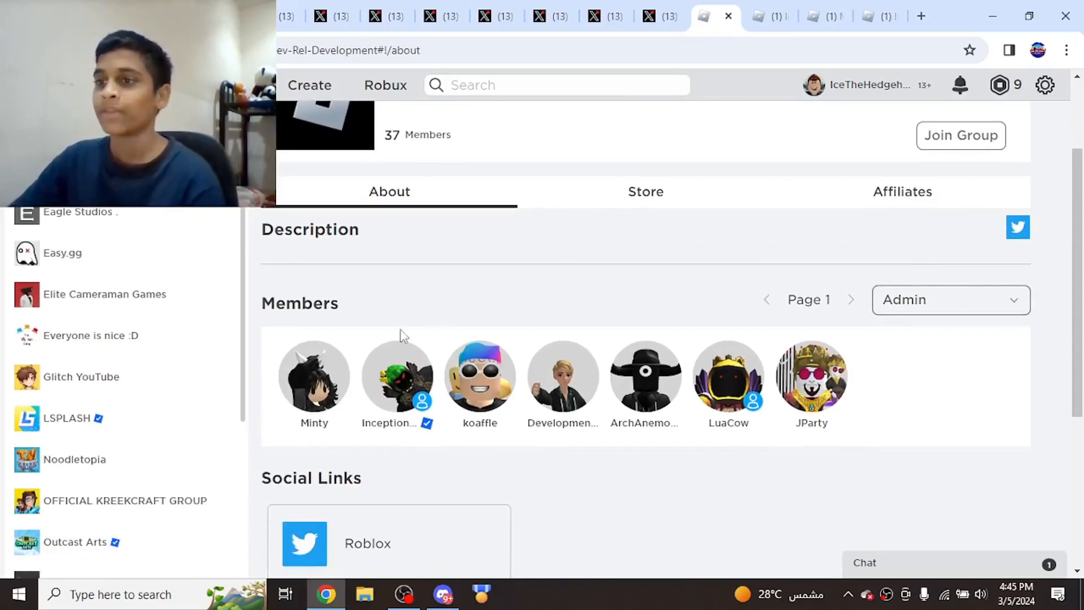
left_click(288, 15)
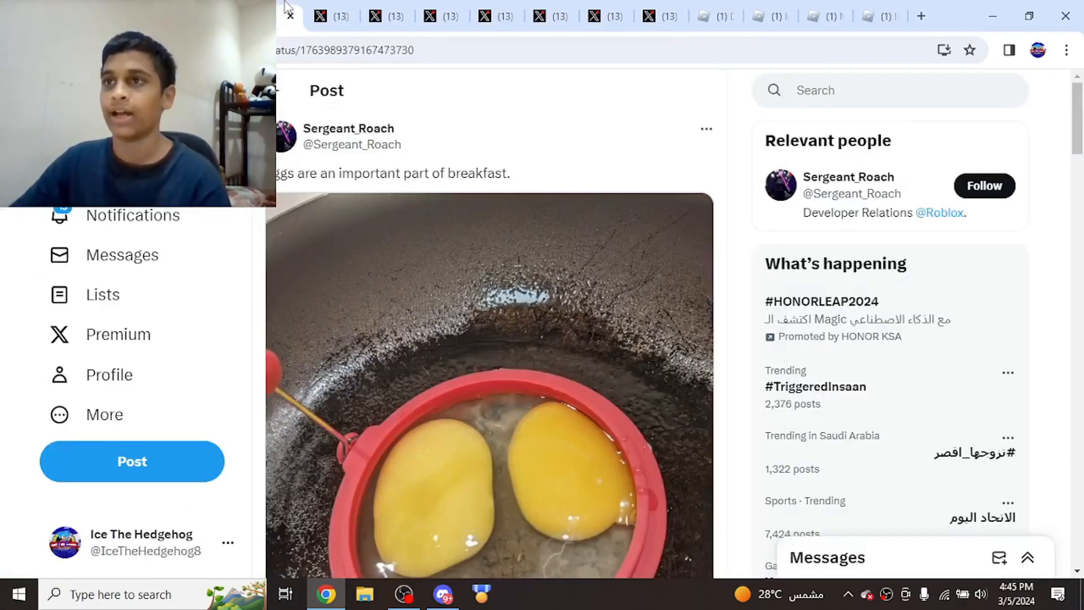
left_click(375, 15)
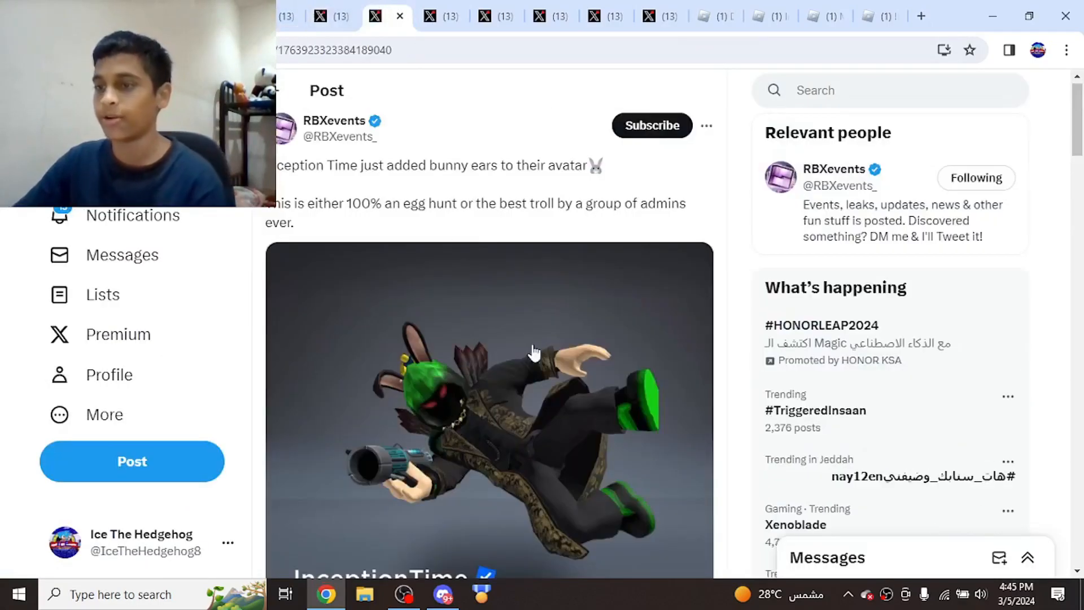
scroll("down", 3)
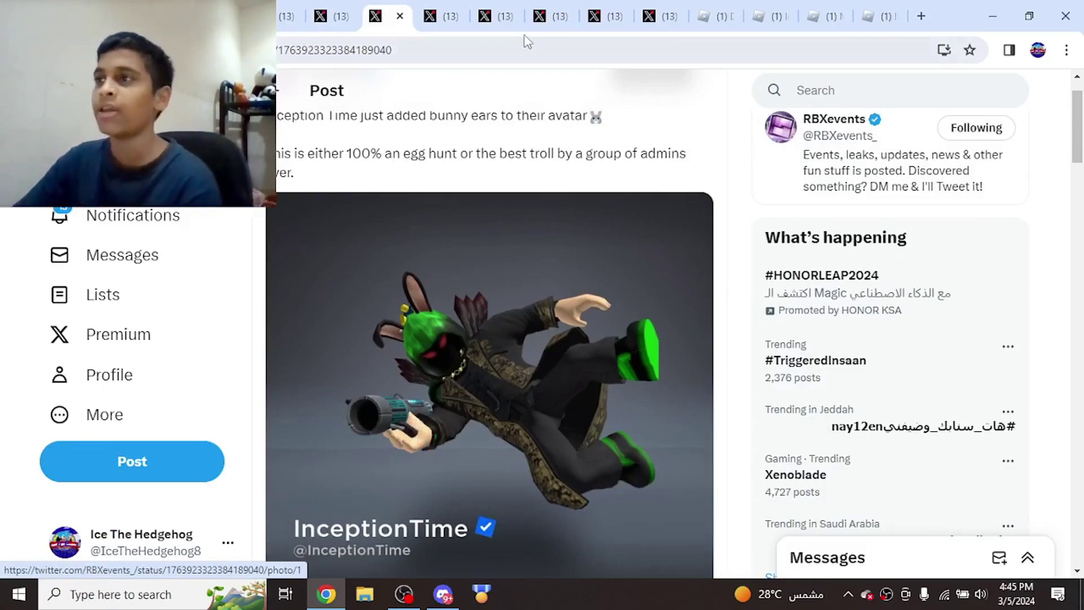
Check the Roblox profile's game badges, then view the admin DM post with its image enlarged.
left_click(757, 15)
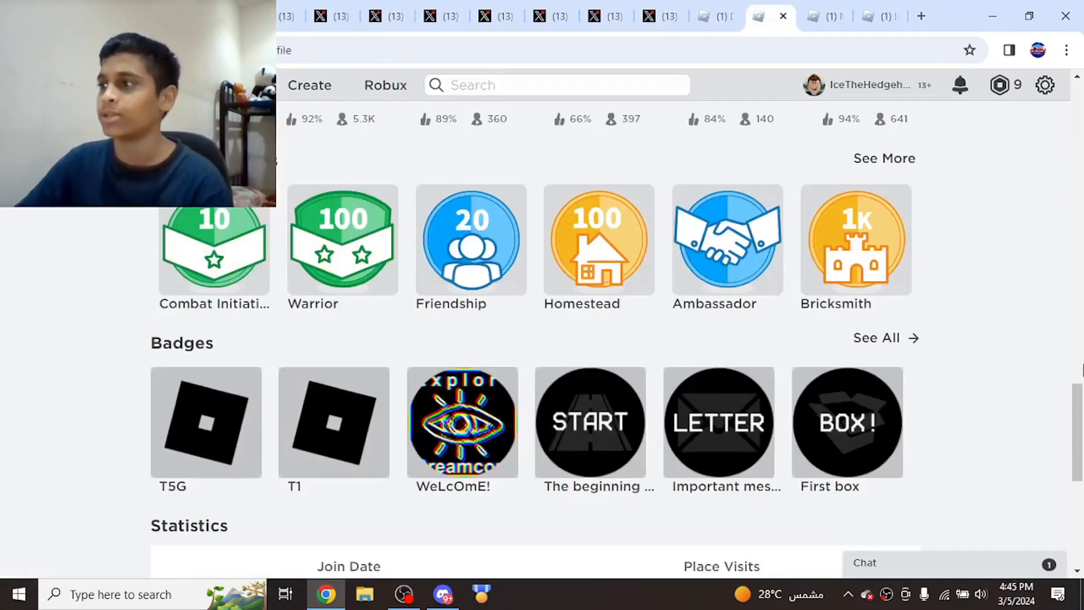
scroll("down", 3)
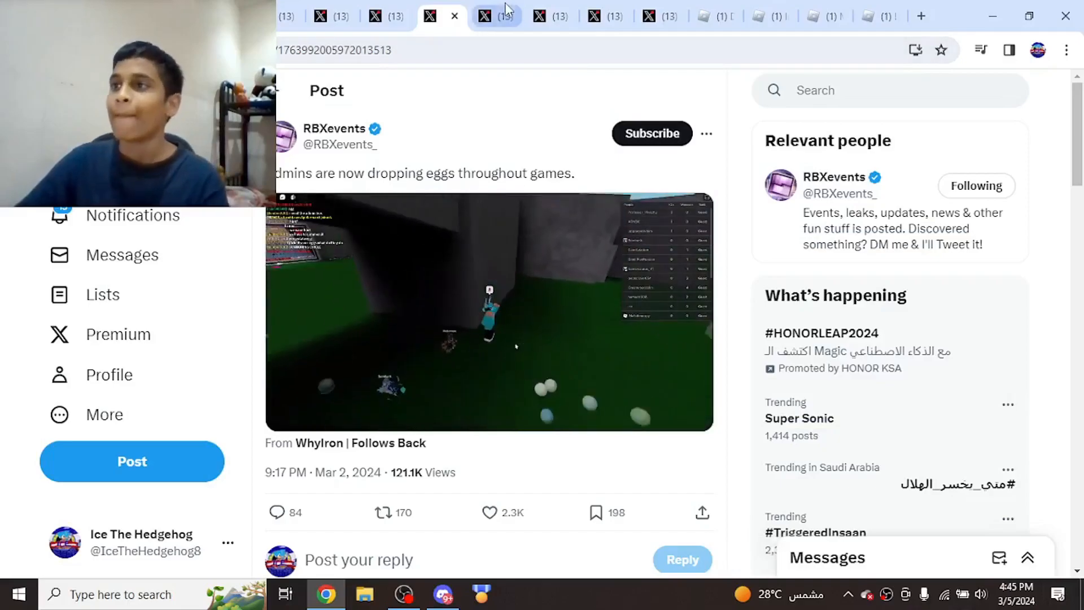
left_click(496, 15)
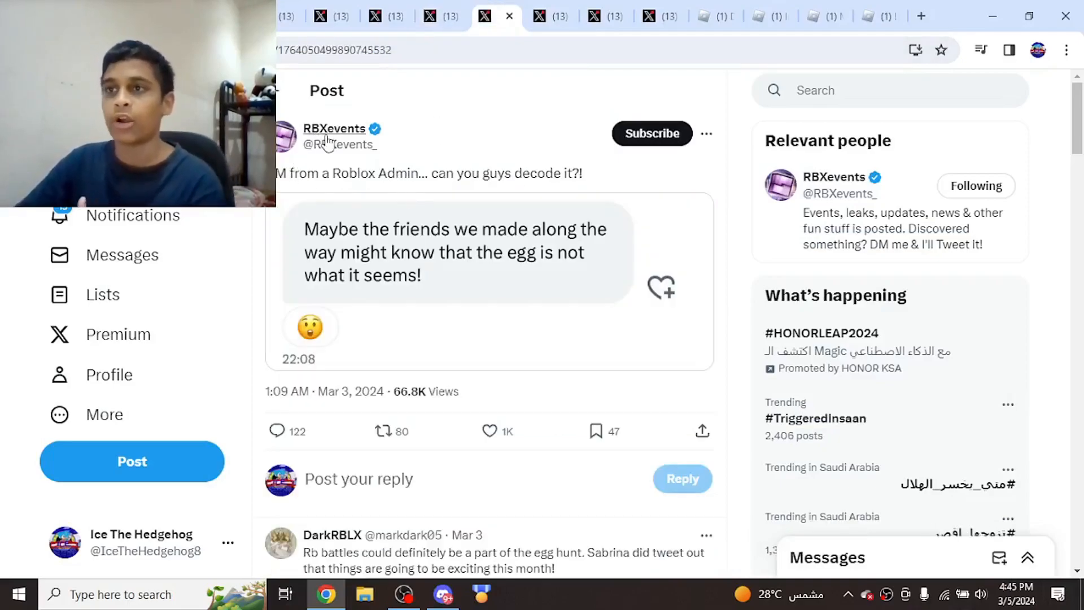
mouse_move(335, 129)
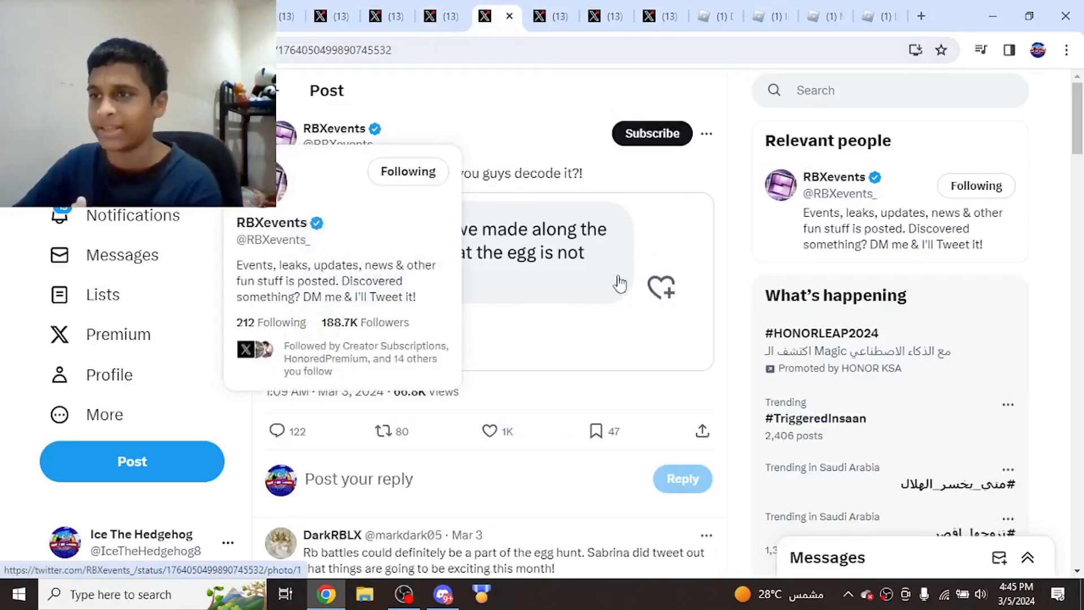
left_click(525, 248)
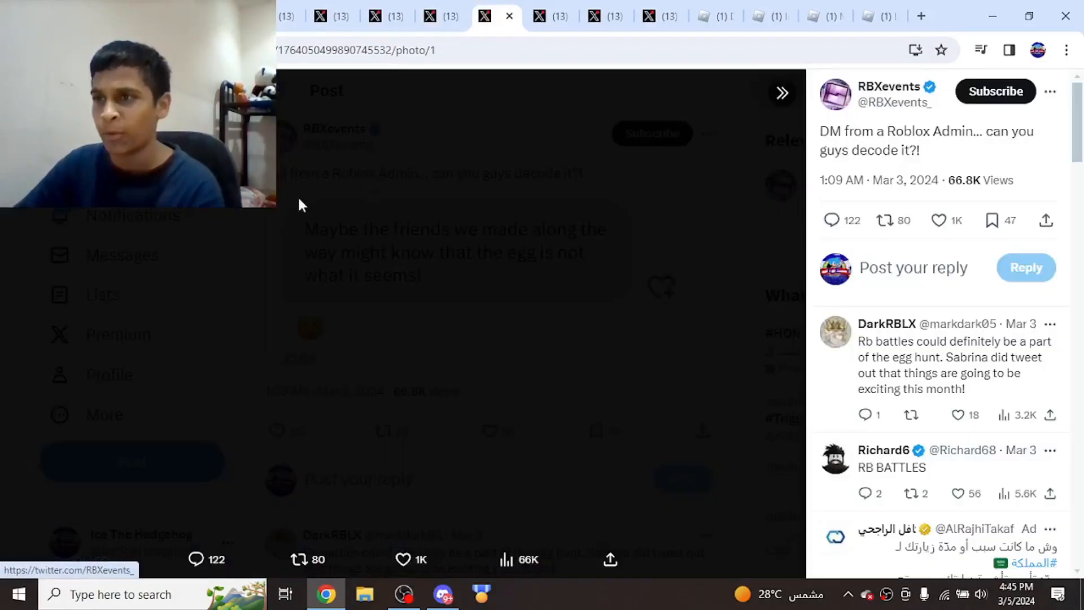
left_click(450, 252)
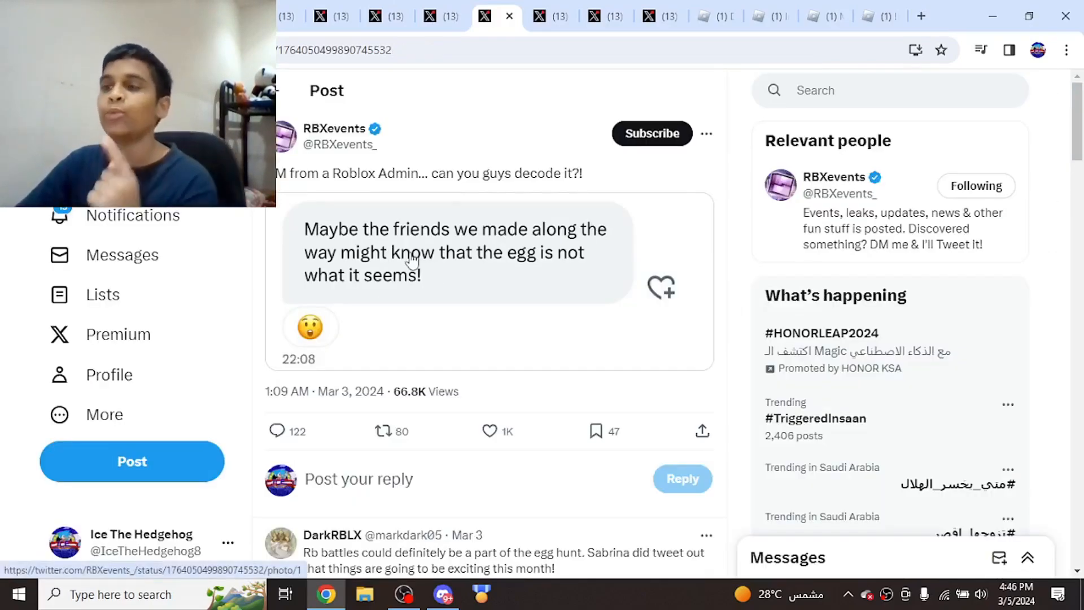
Bring up Roblox's post with the blue teaser image dated 03.15.24.
left_click(537, 15)
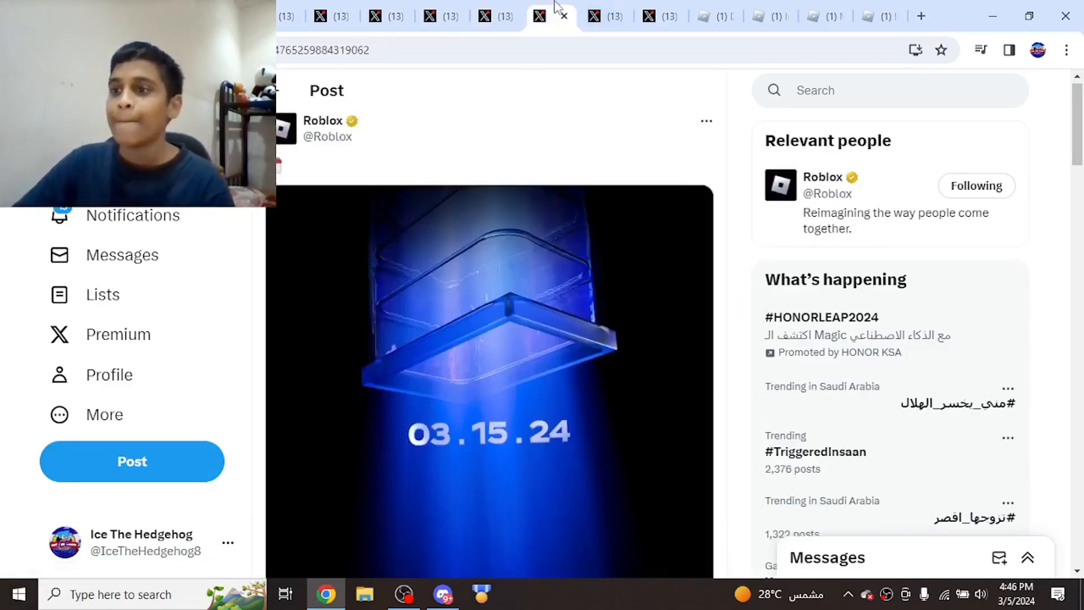
scroll("down", 3)
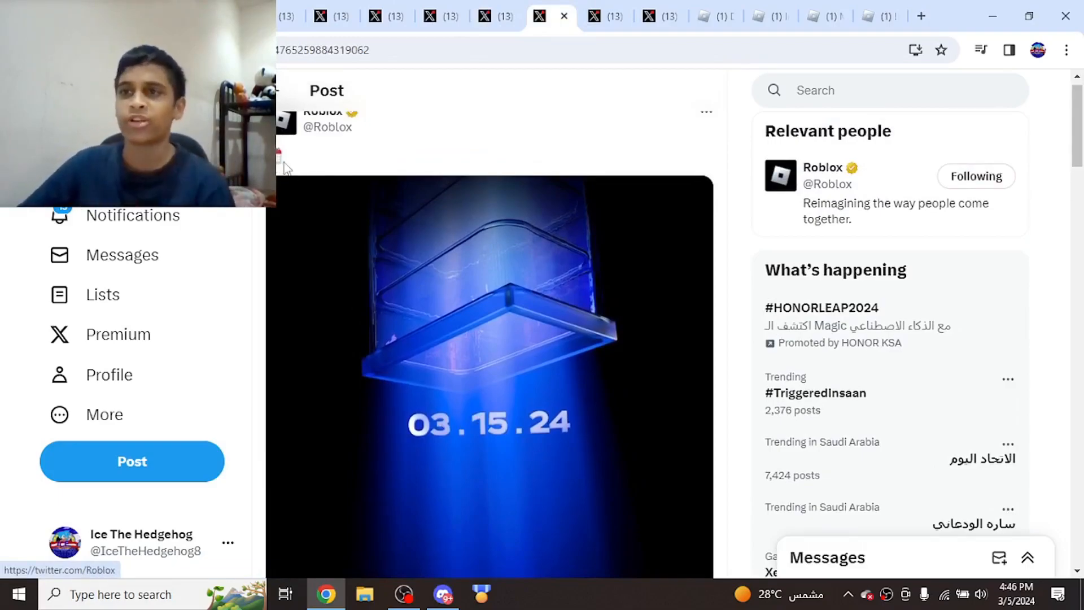
mouse_move(494, 399)
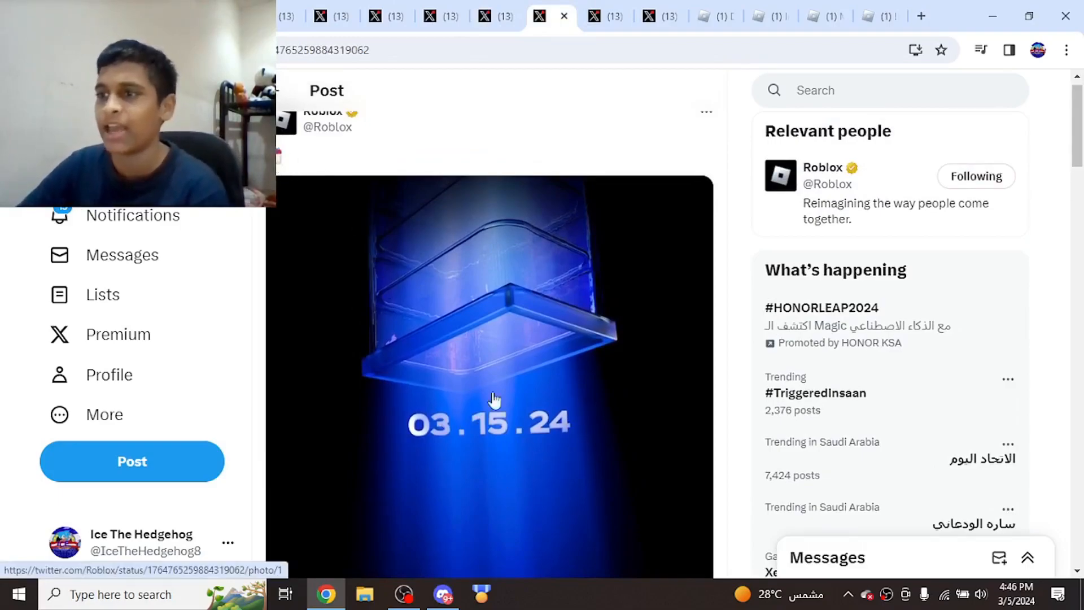
Look over the profile's T4/T5/T3 badges and the unnamed Dev Rel Development experience's T1 badge stats.
left_click(703, 15)
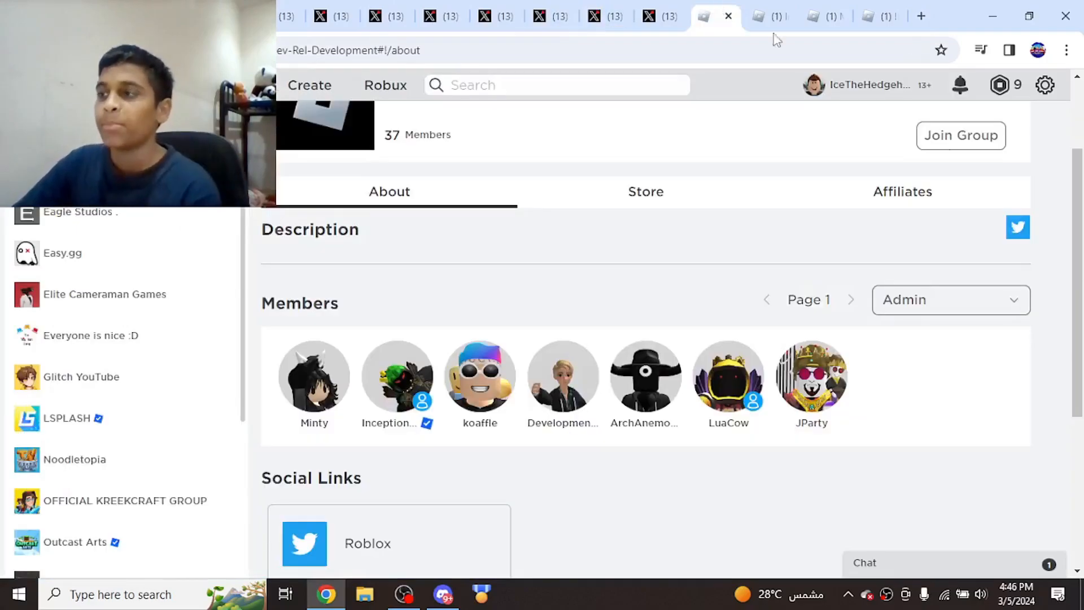
mouse_move(626, 294)
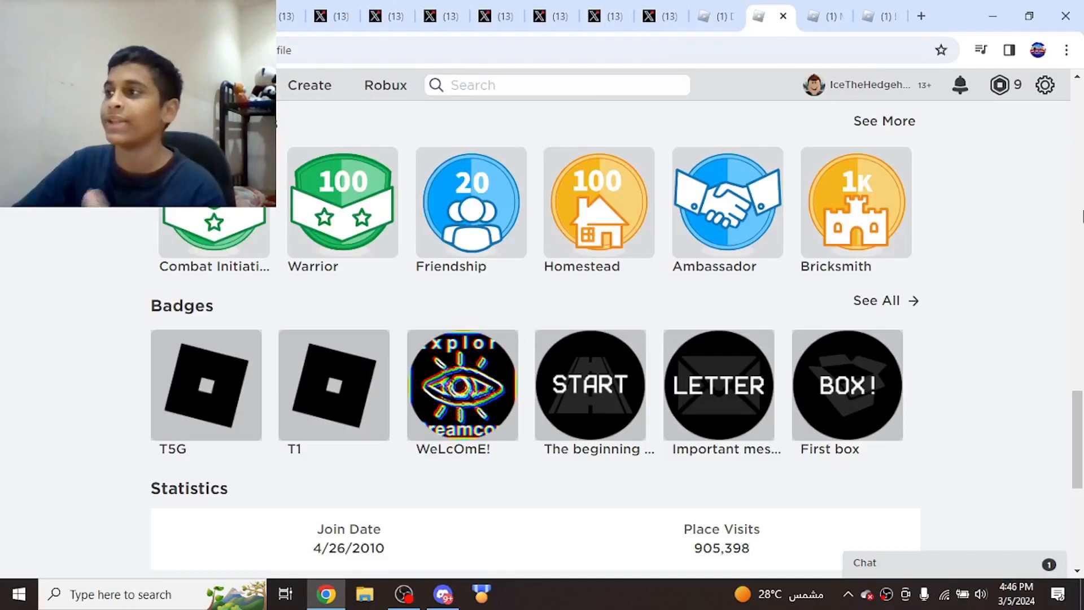
scroll("up", 3)
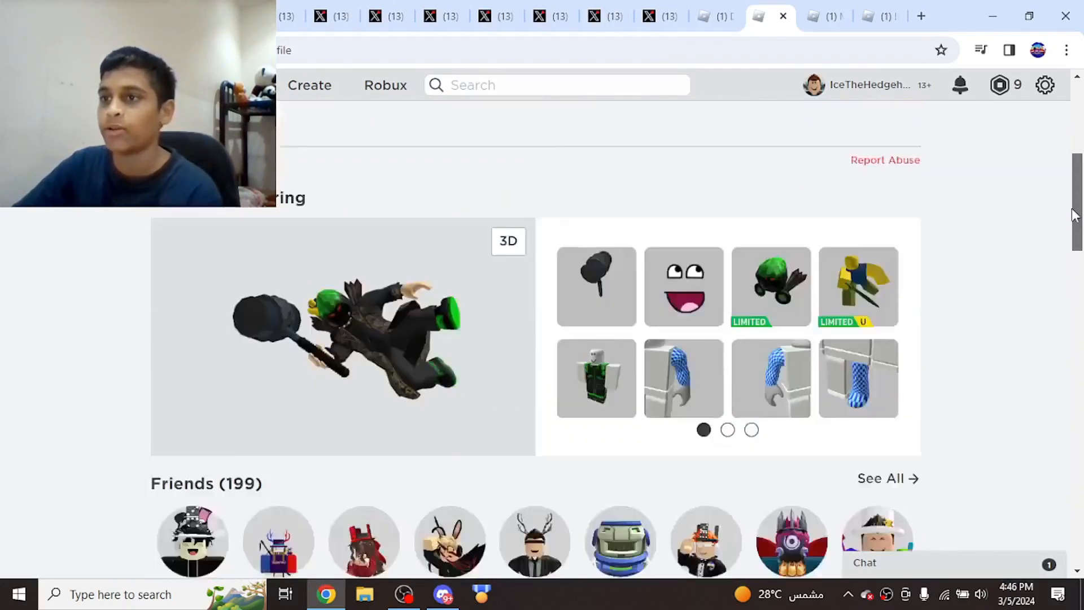
scroll("down", 3)
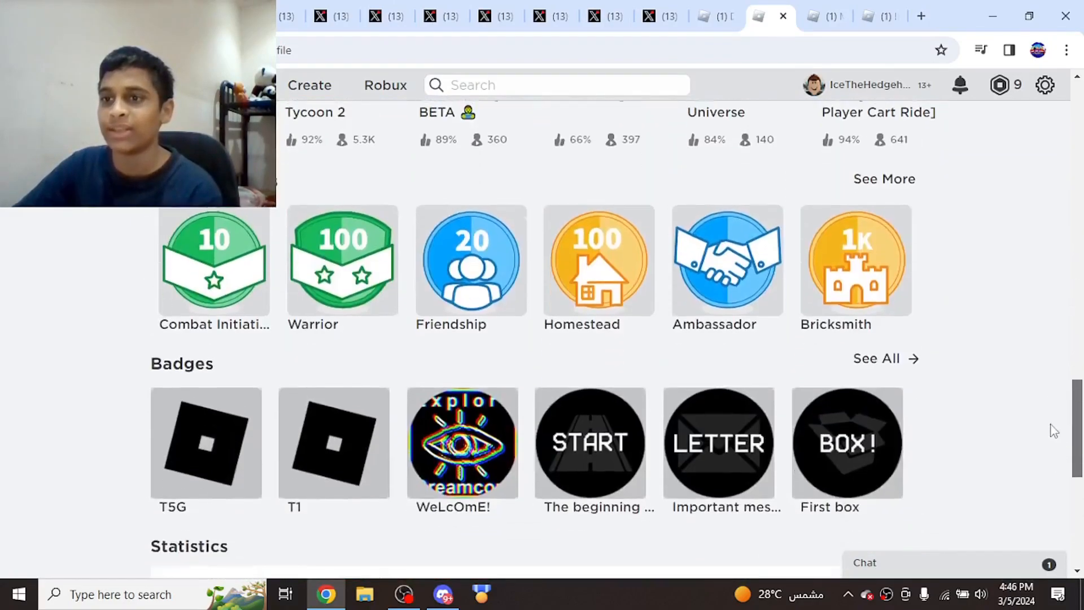
scroll("down", 3)
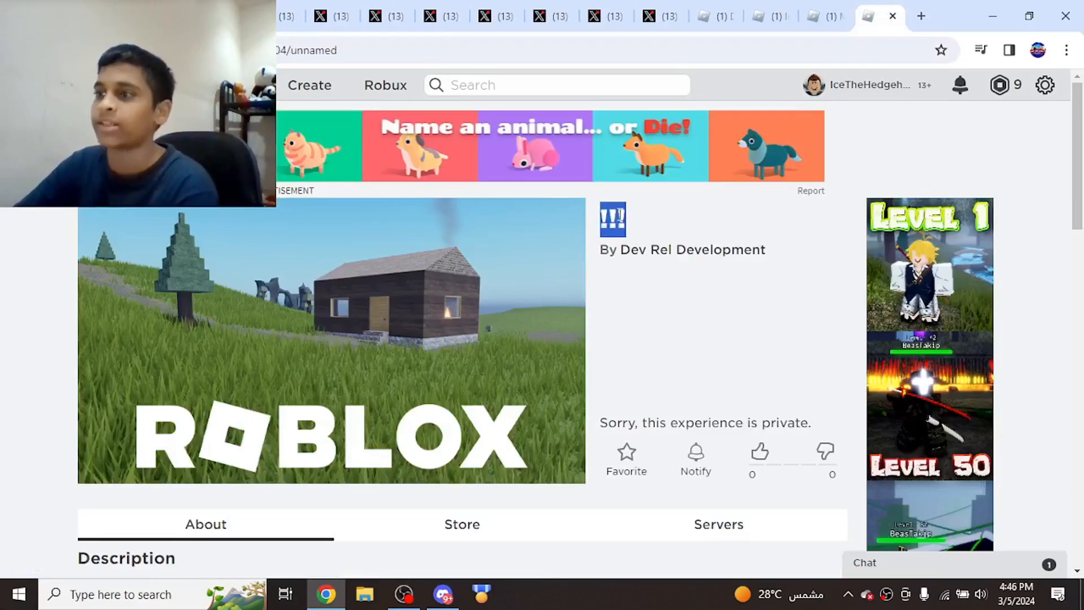
mouse_move(586, 141)
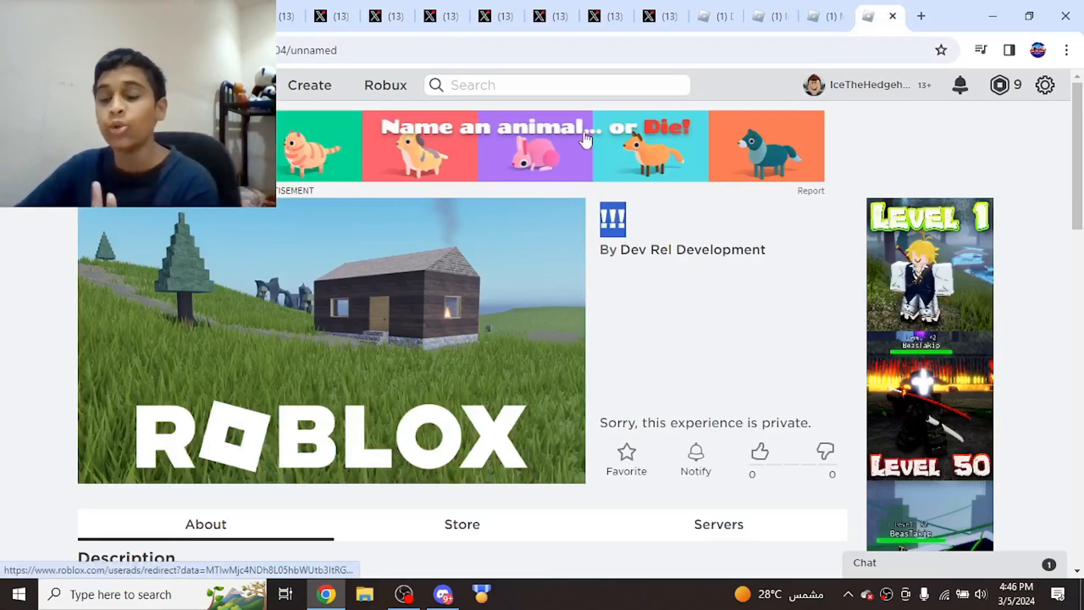
mouse_move(587, 138)
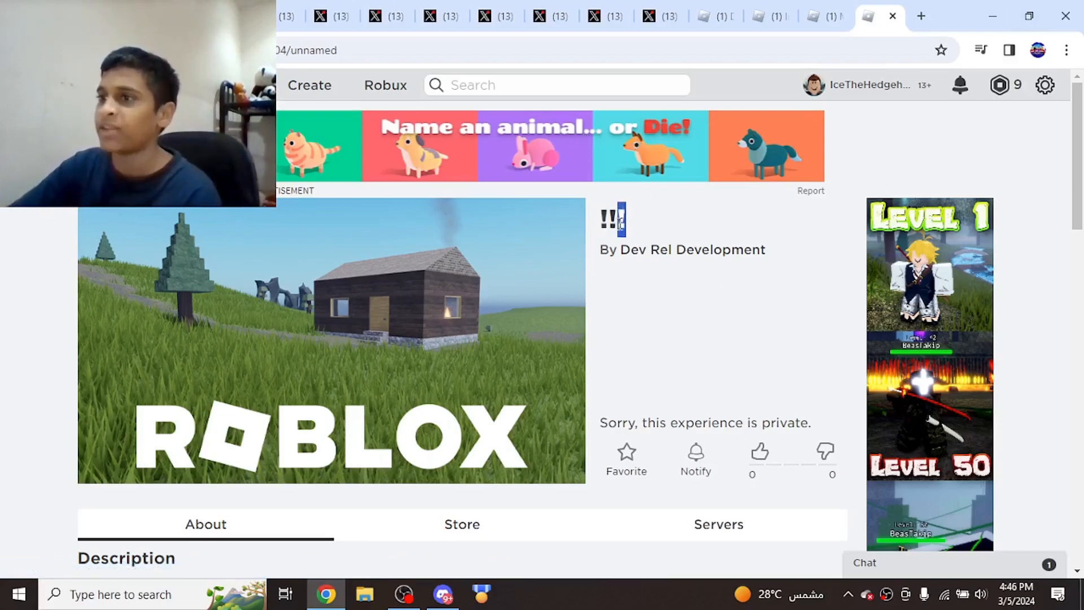
scroll("down", 3)
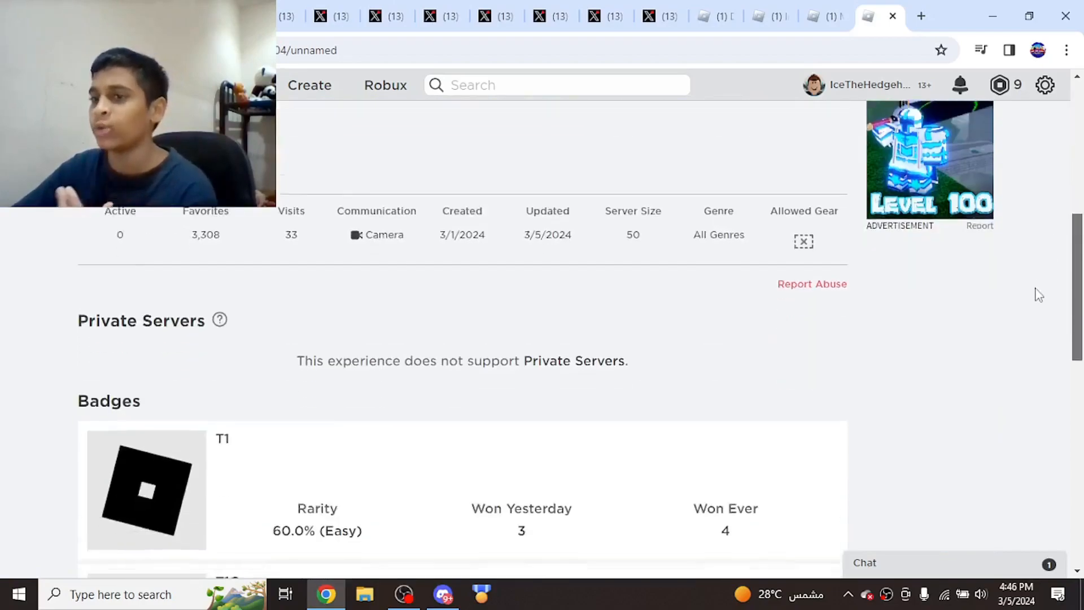
scroll("down", 3)
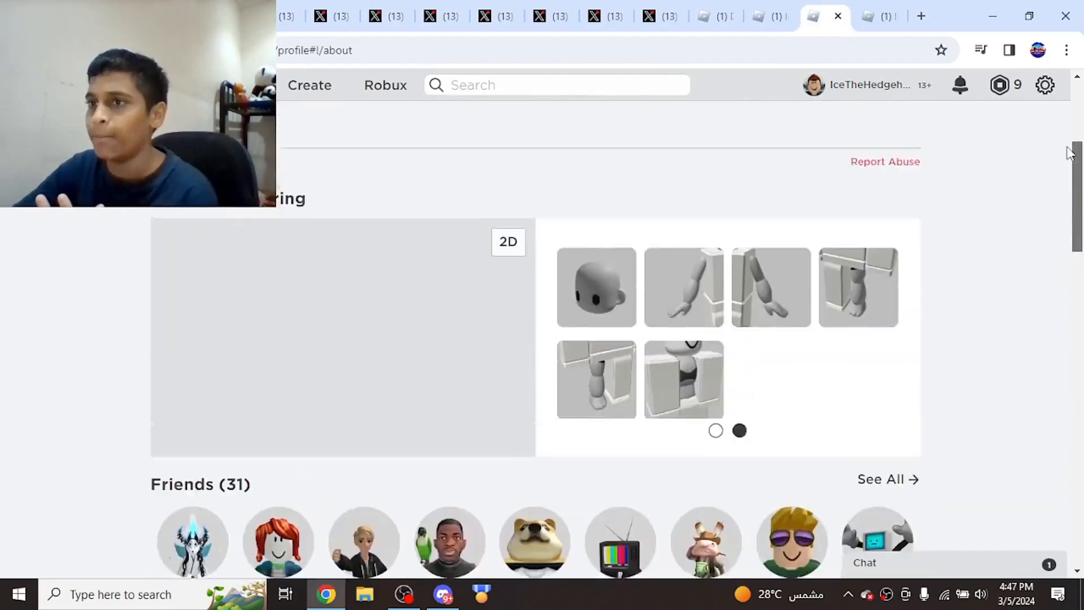
scroll("down", 3)
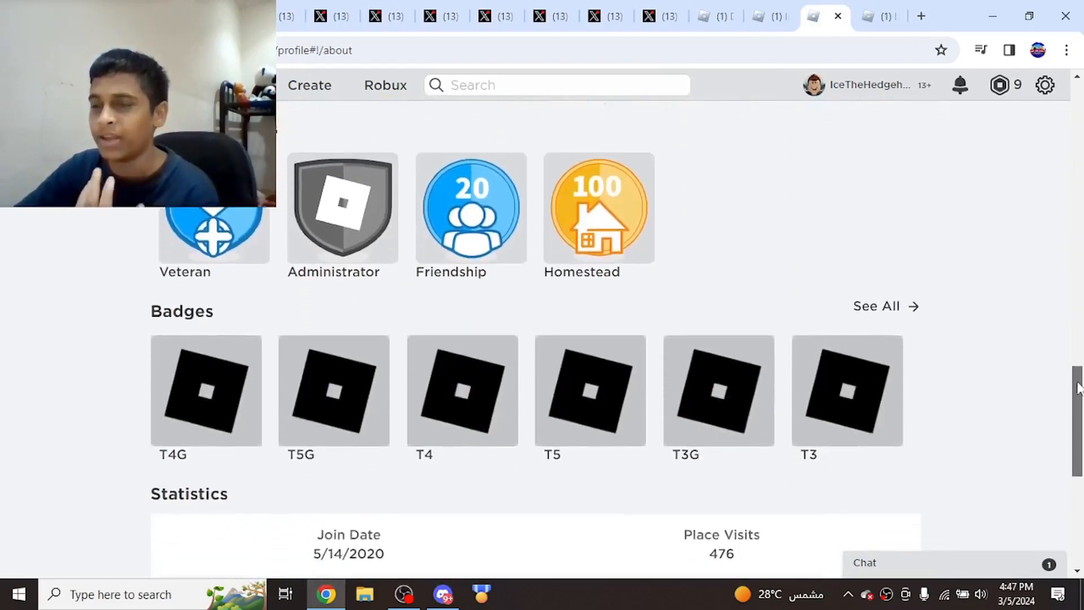
scroll("down", 3)
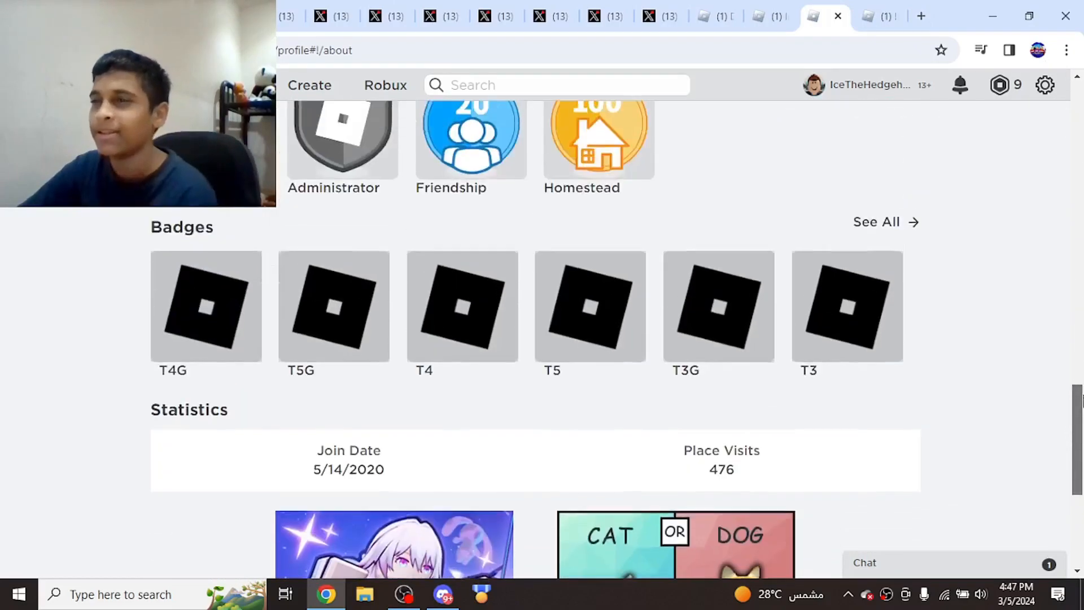
scroll("down", 3)
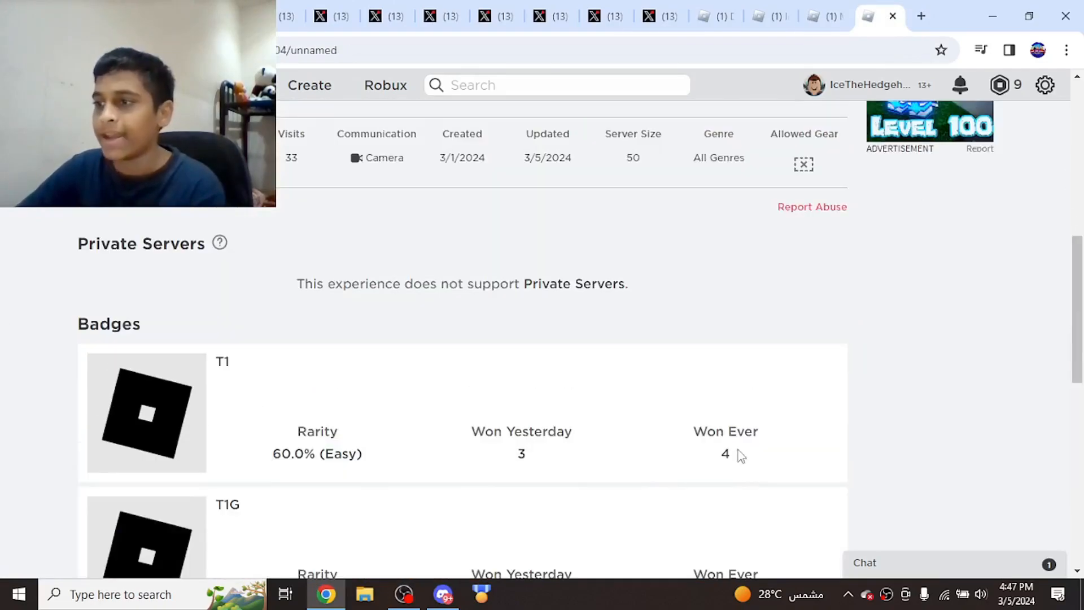
mouse_move(681, 451)
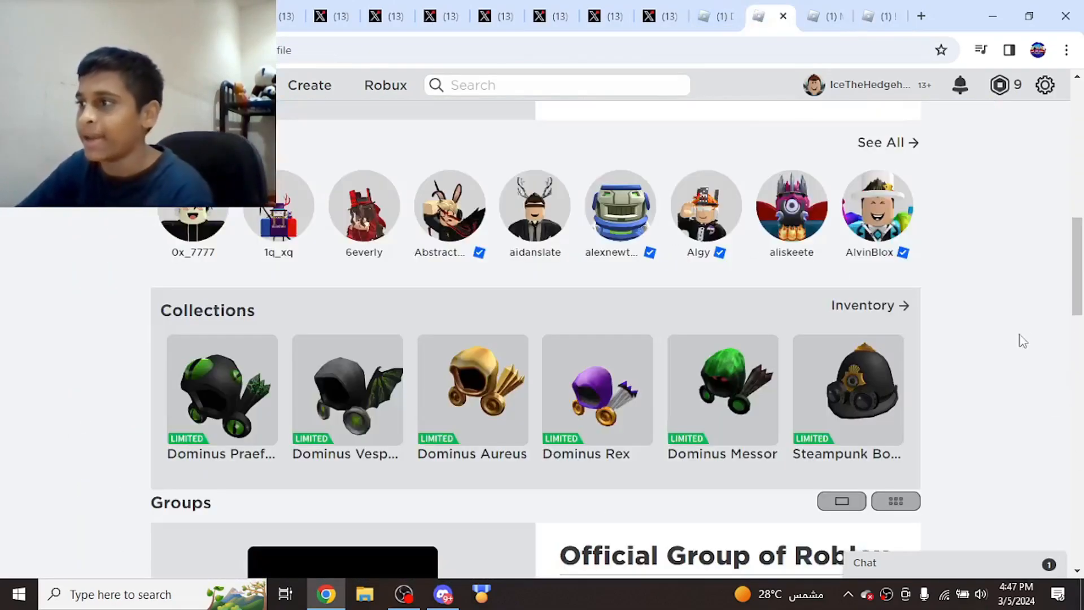
Search Pet Simulator 99 and bring up its "hunt" badge by BIG Games Pets, updated Mar 02, 2024.
left_click(593, 15)
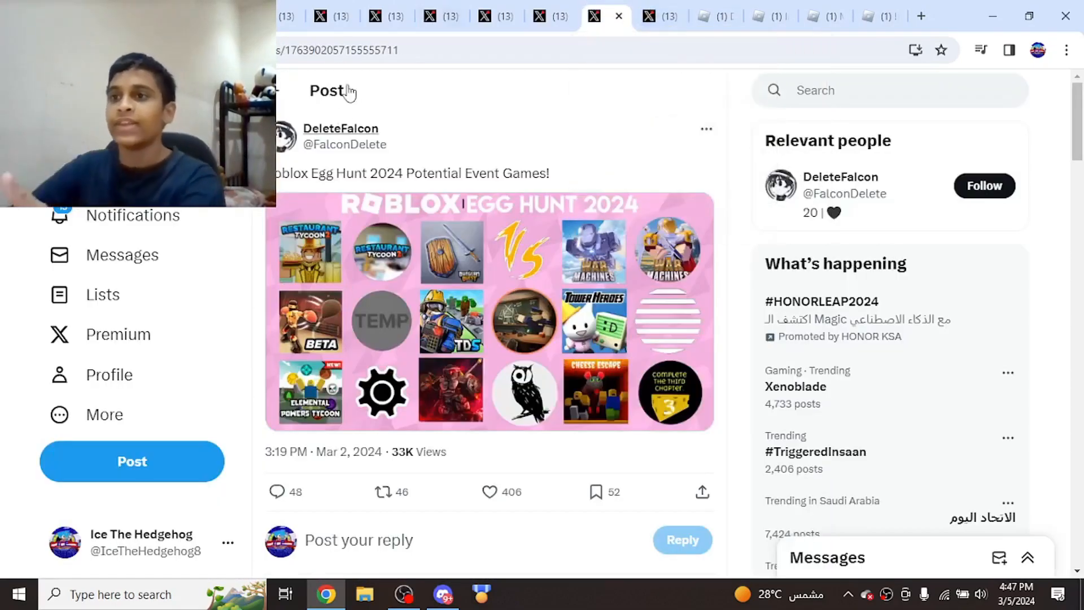
mouse_move(392, 221)
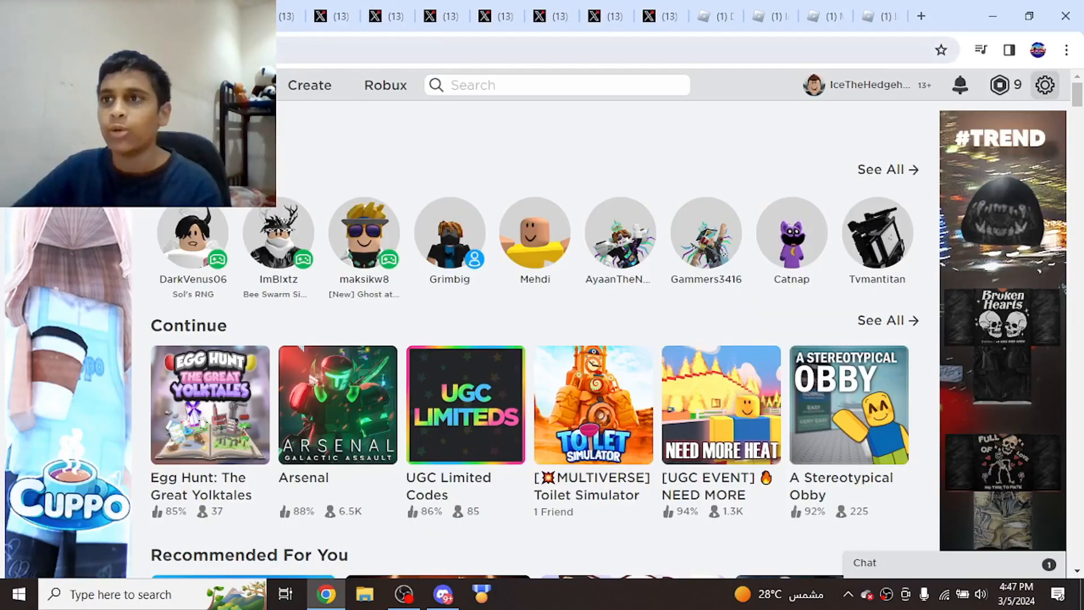
type("Pe")
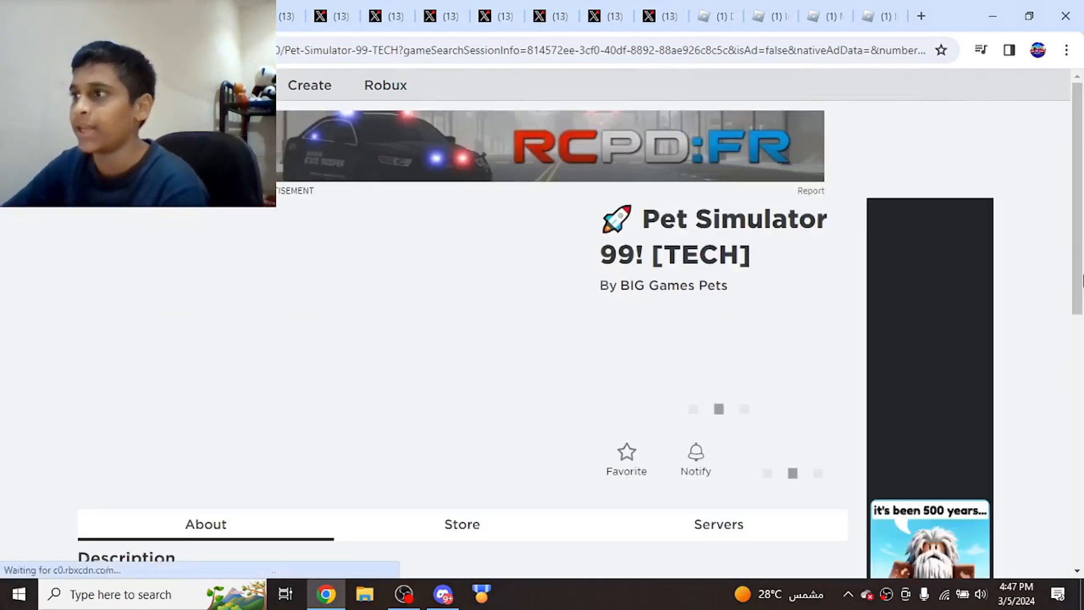
scroll("down", 3)
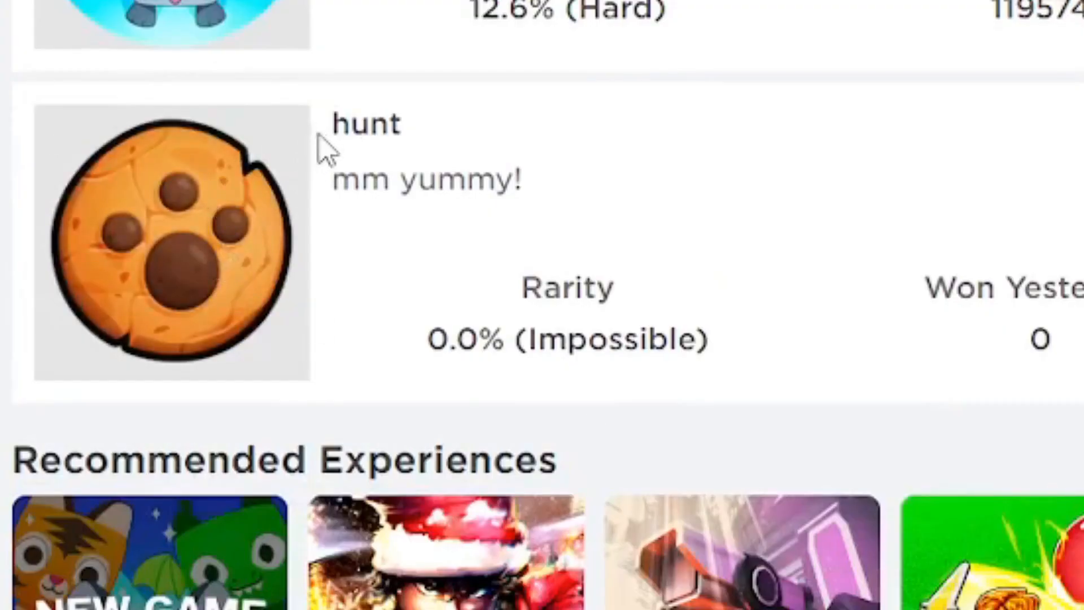
double_click(426, 181)
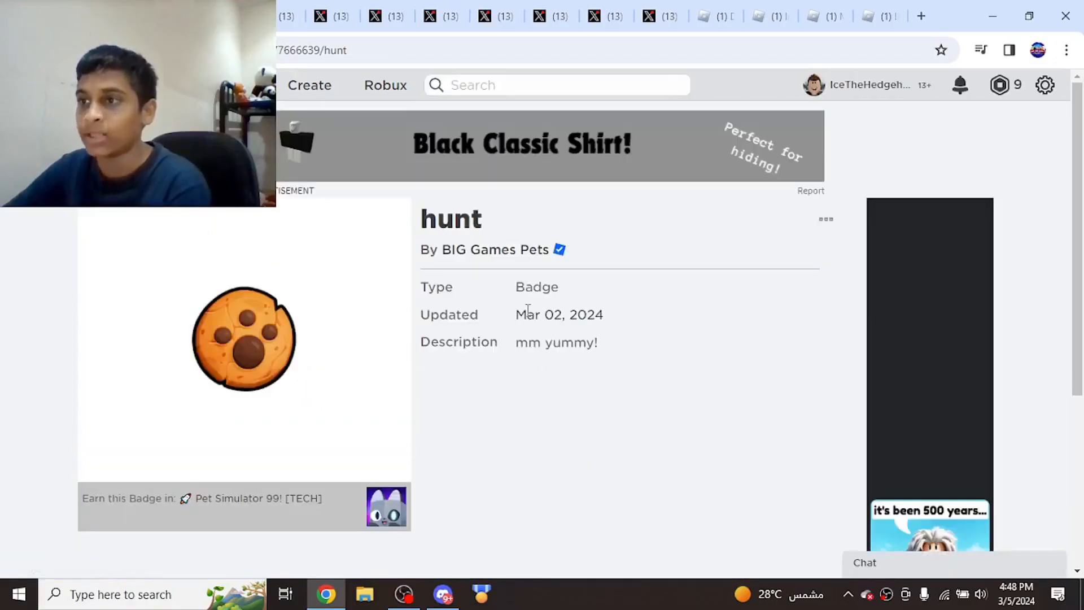
Search Arsenal in Roblox, then view Seeker's Roblox Egg Hunt 2024 game grid enlarged in X.
double_click(560, 314)
type("Ar")
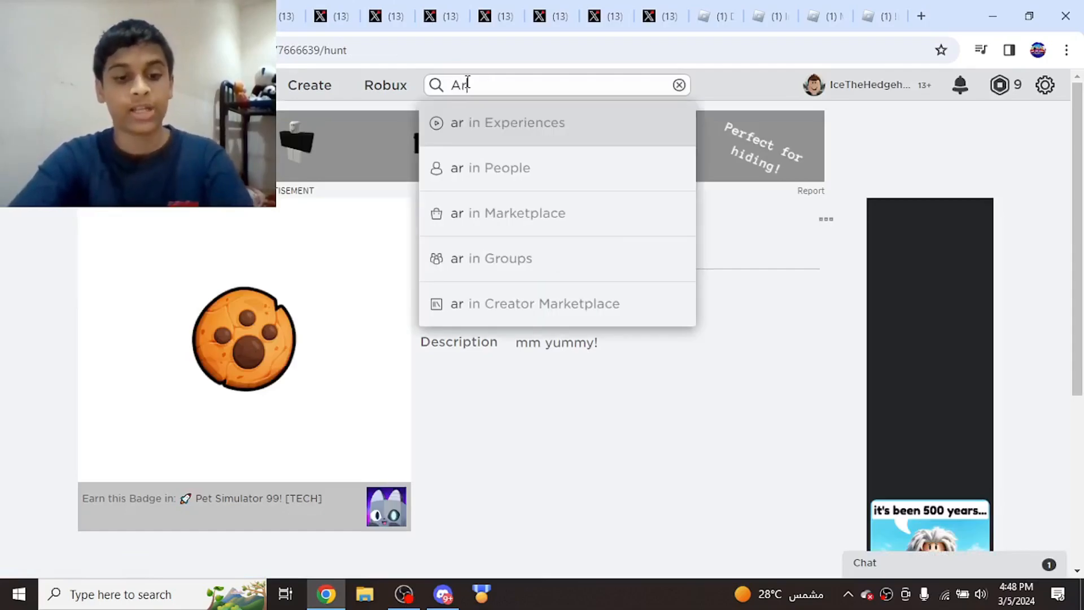
type("senal")
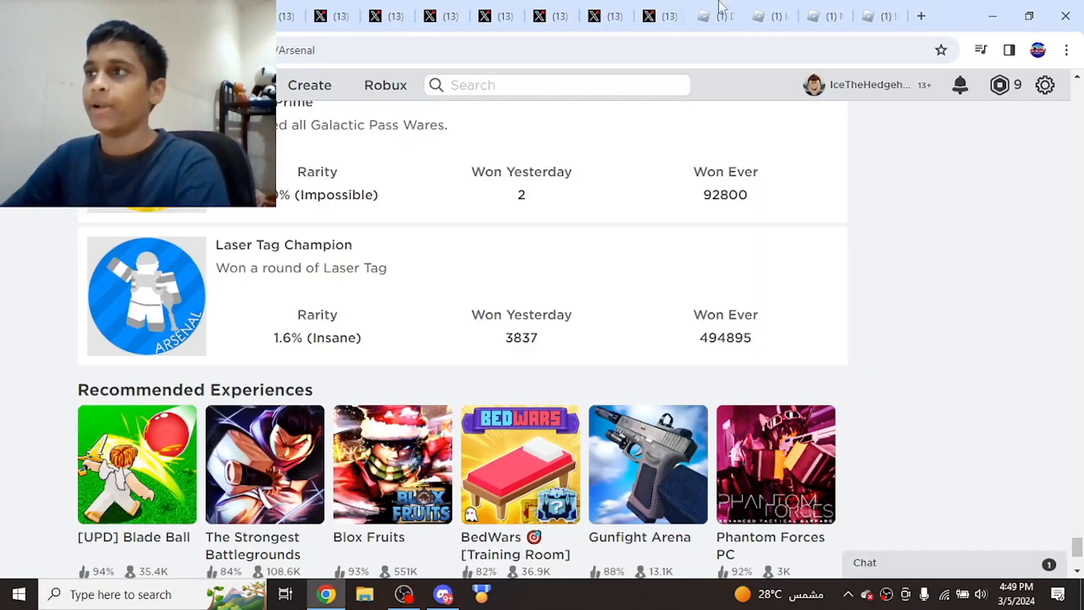
left_click(660, 15)
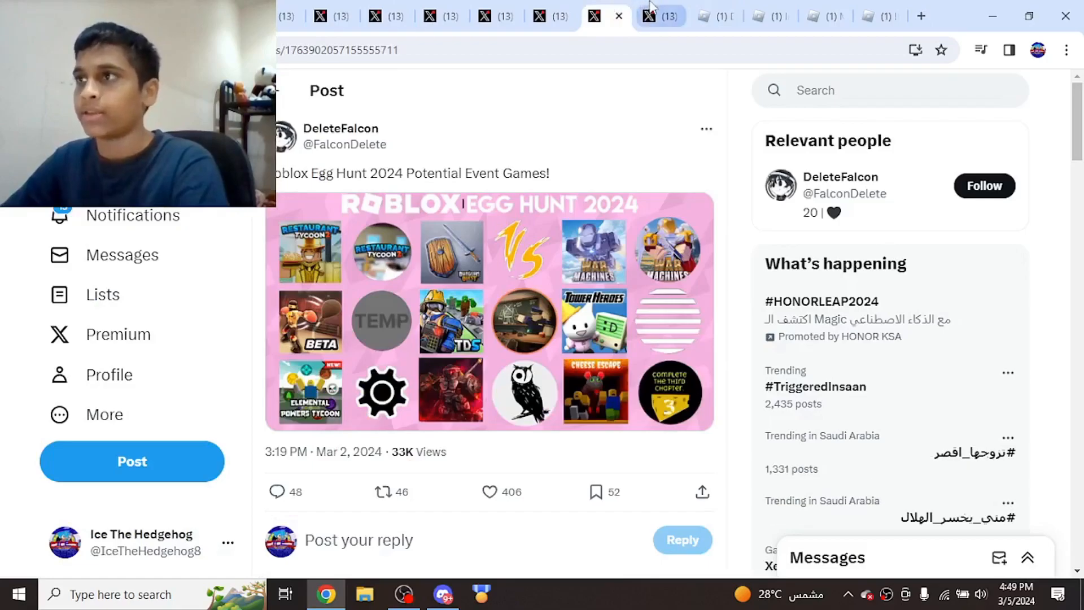
left_click(659, 15)
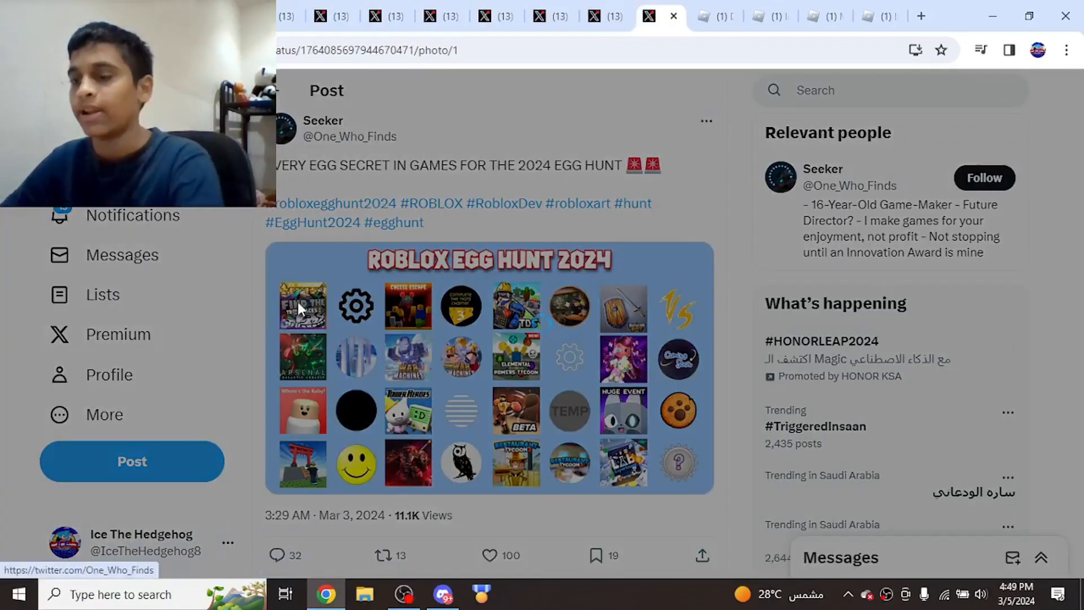
left_click(491, 366)
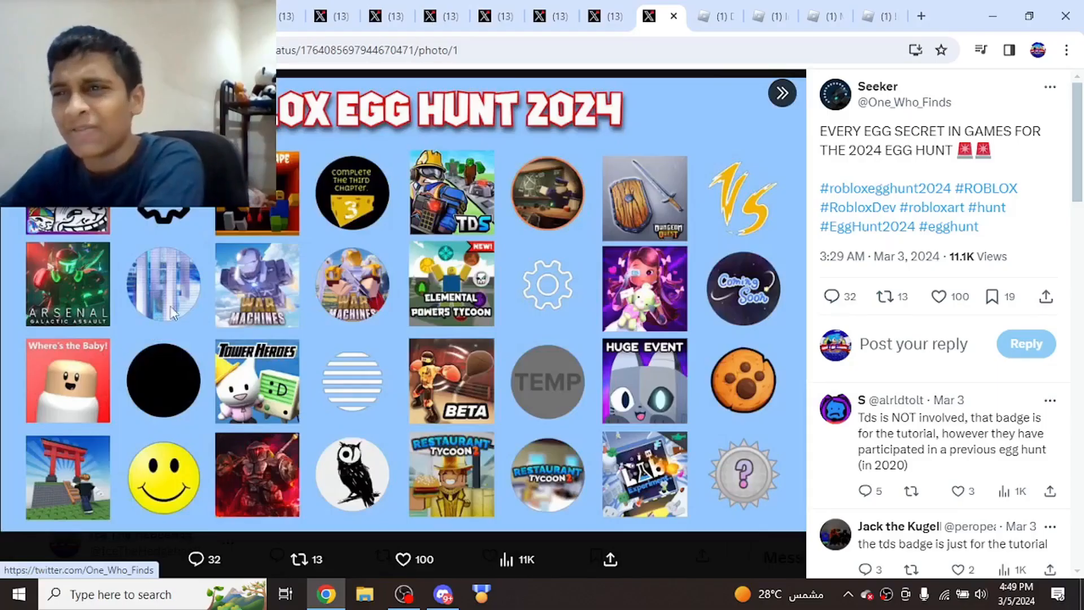
mouse_move(544, 406)
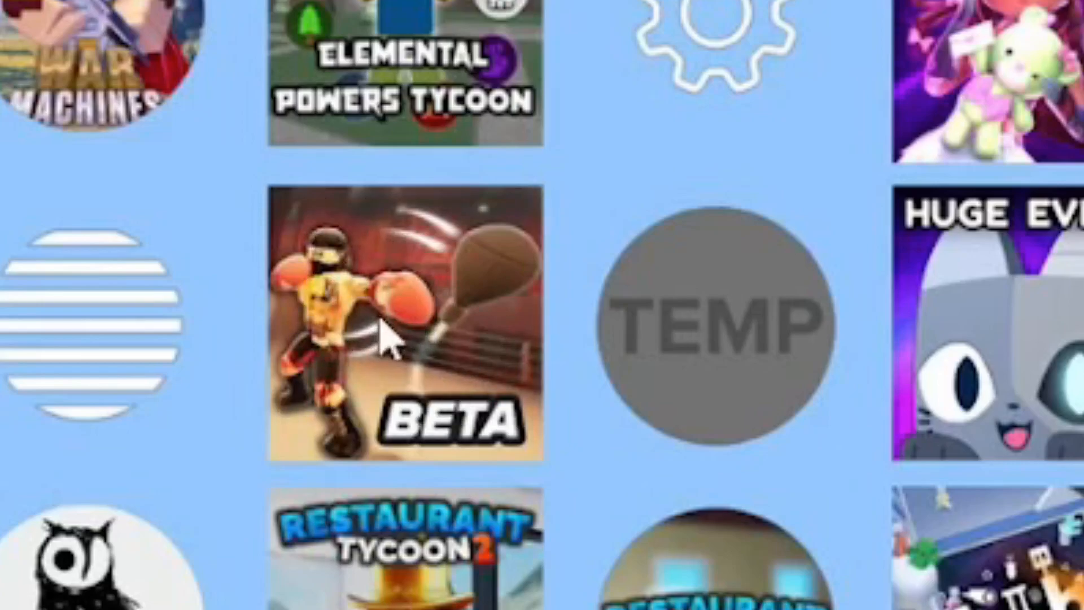
mouse_move(547, 329)
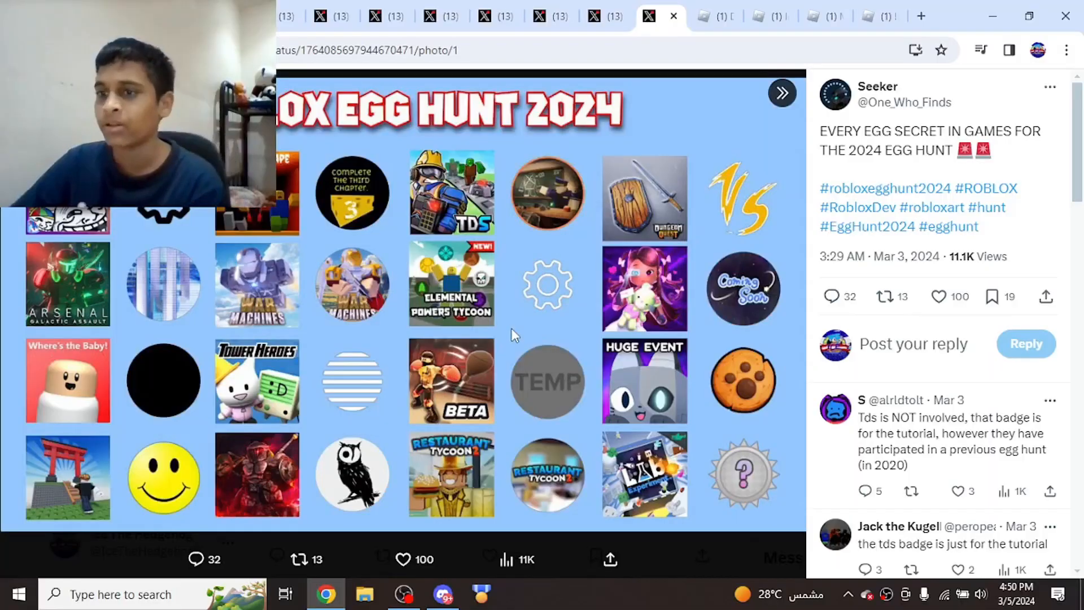
mouse_move(495, 225)
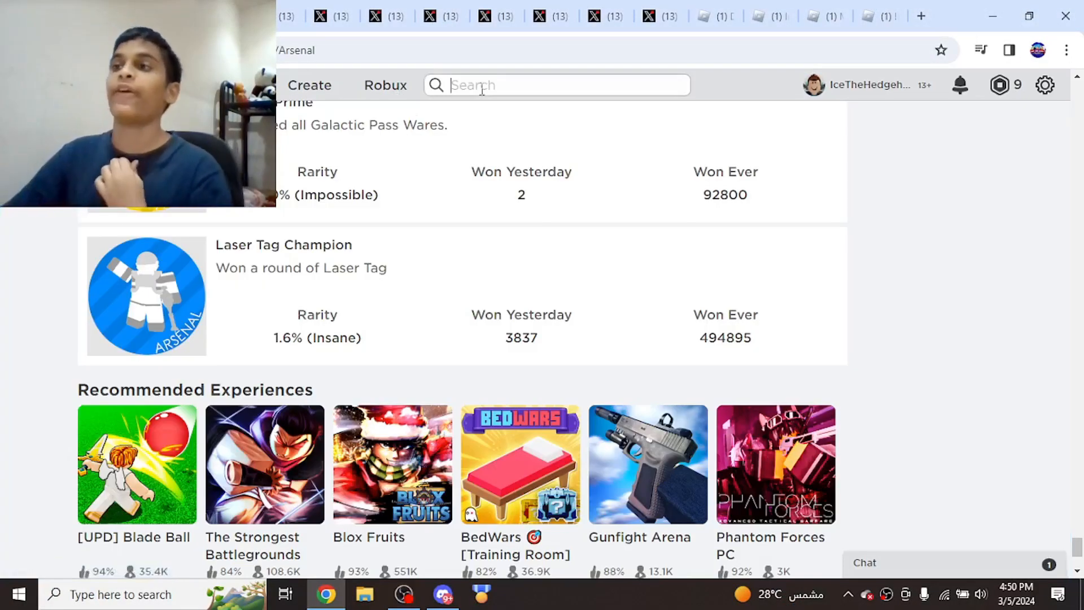
Search RB Battles Minigames and scroll to its badge list.
type("RB BATTLES")
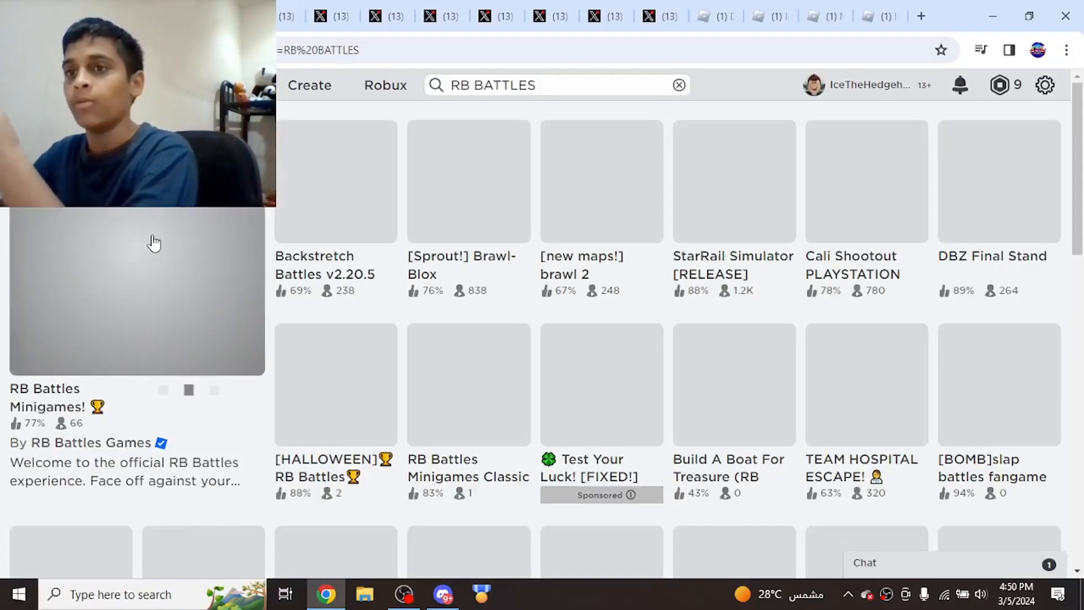
left_click(137, 290)
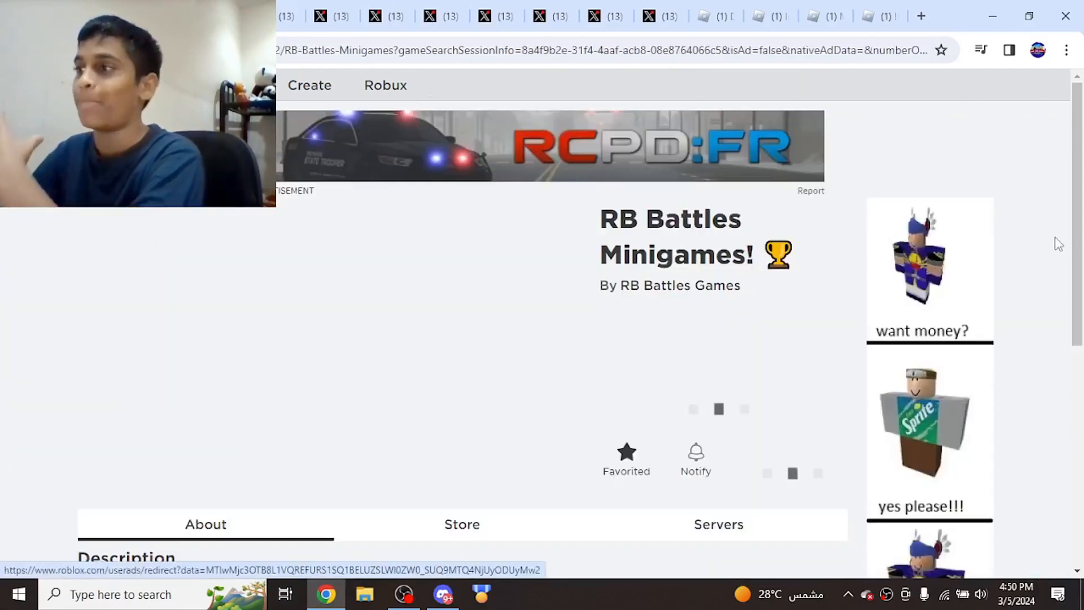
scroll("down", 3)
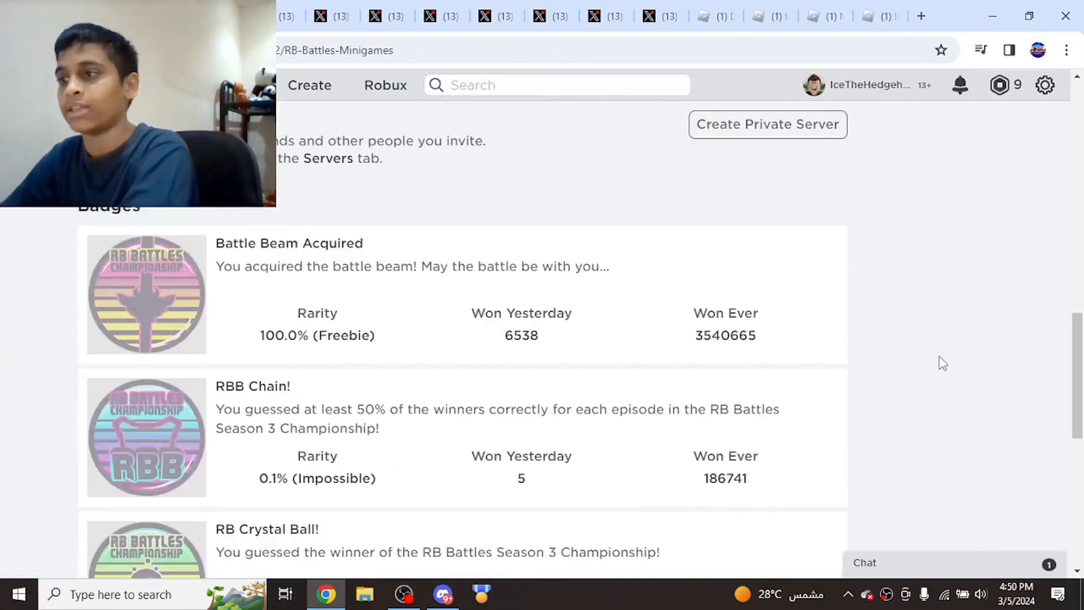
scroll("down", 3)
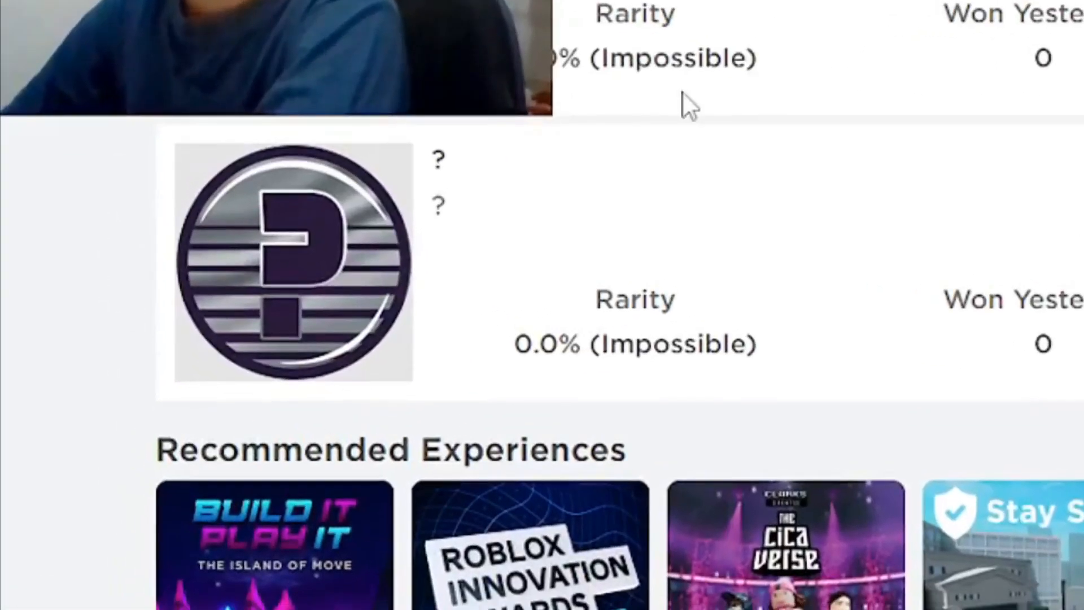
mouse_move(941, 212)
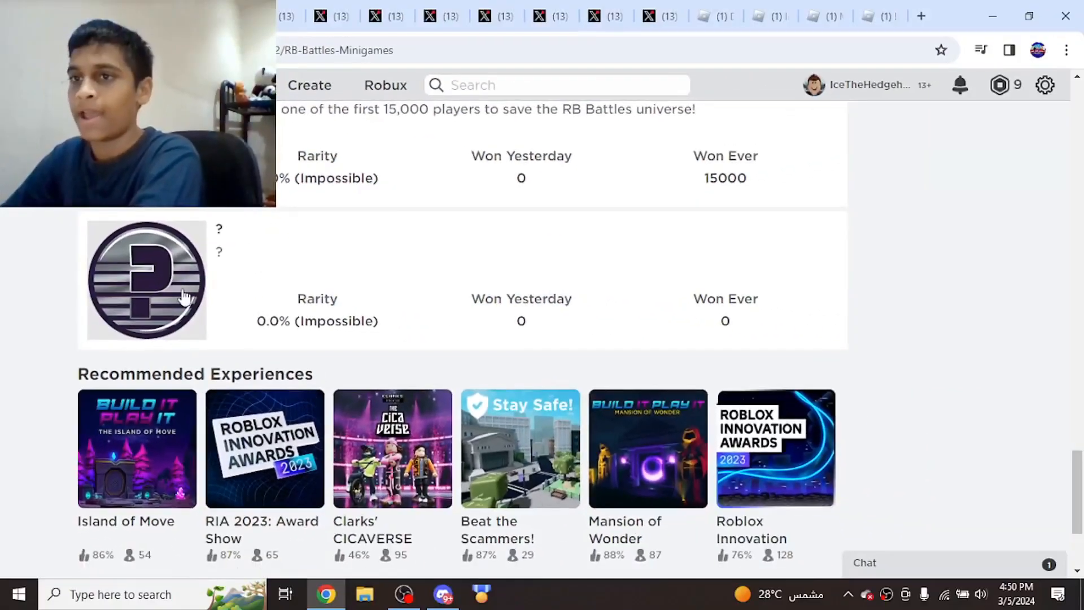
View the "?" badge updated Mar 02, 2024, then return to the Roblox home page.
left_click(145, 279)
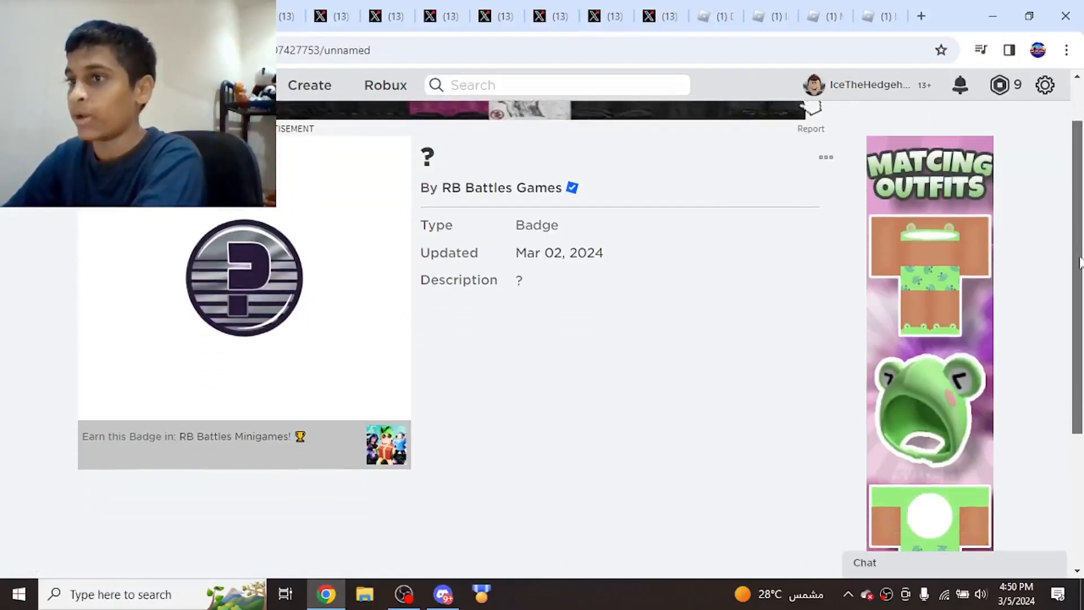
double_click(559, 252)
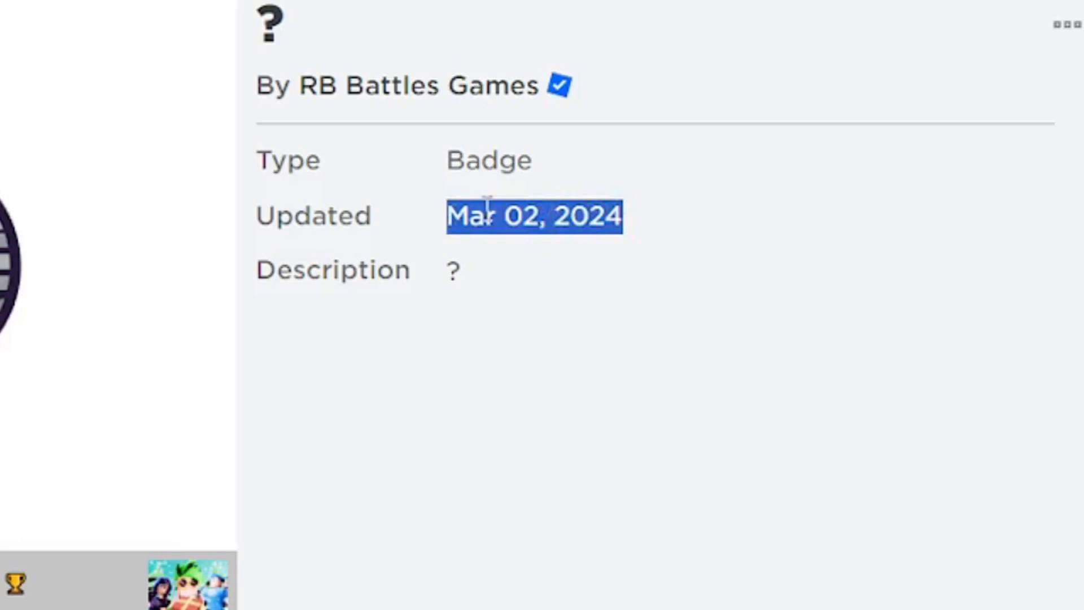
left_click(587, 215)
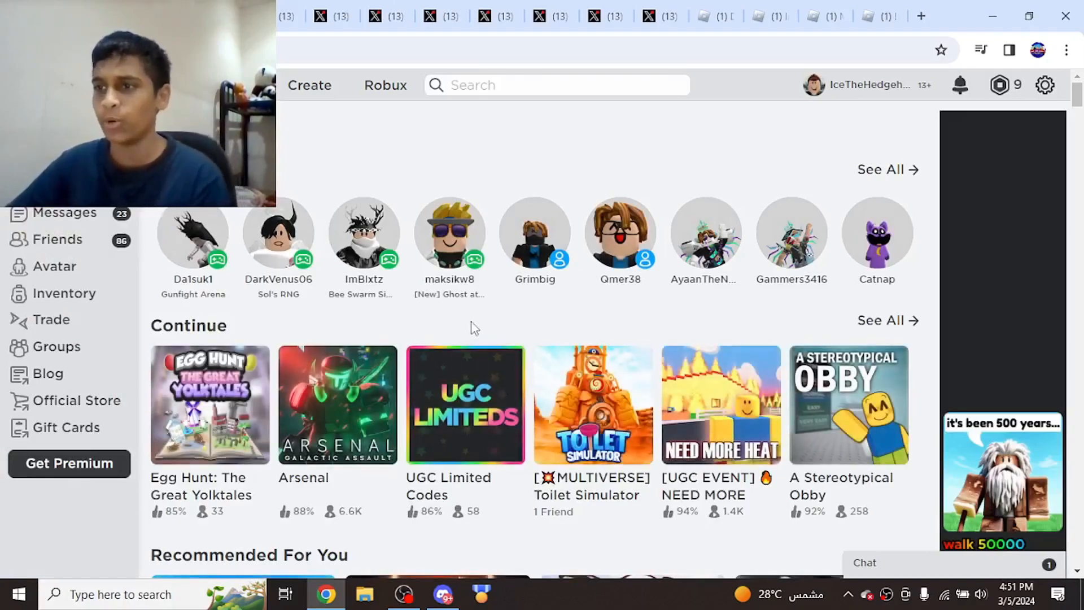
Bring up the RBXevents post with the admin DM saying the egg is not what it seems.
left_click(648, 15)
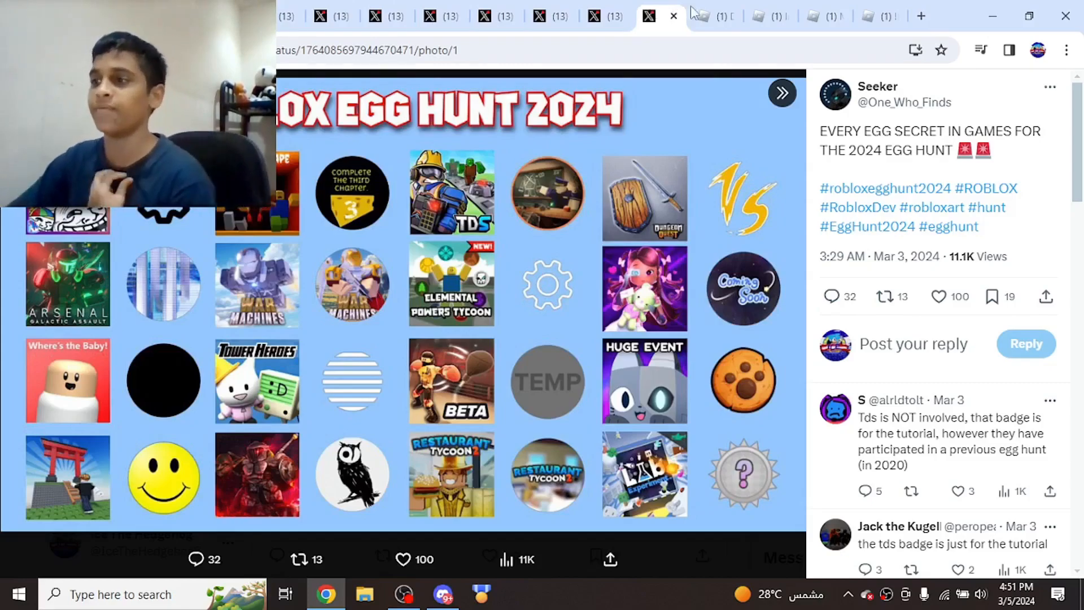
mouse_move(570, 201)
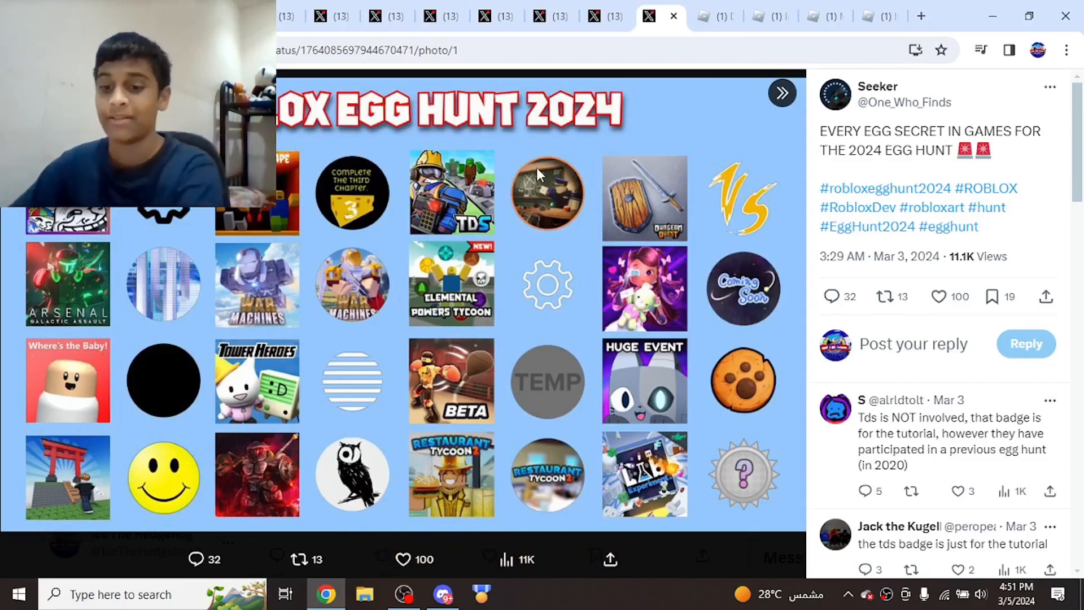
left_click(482, 14)
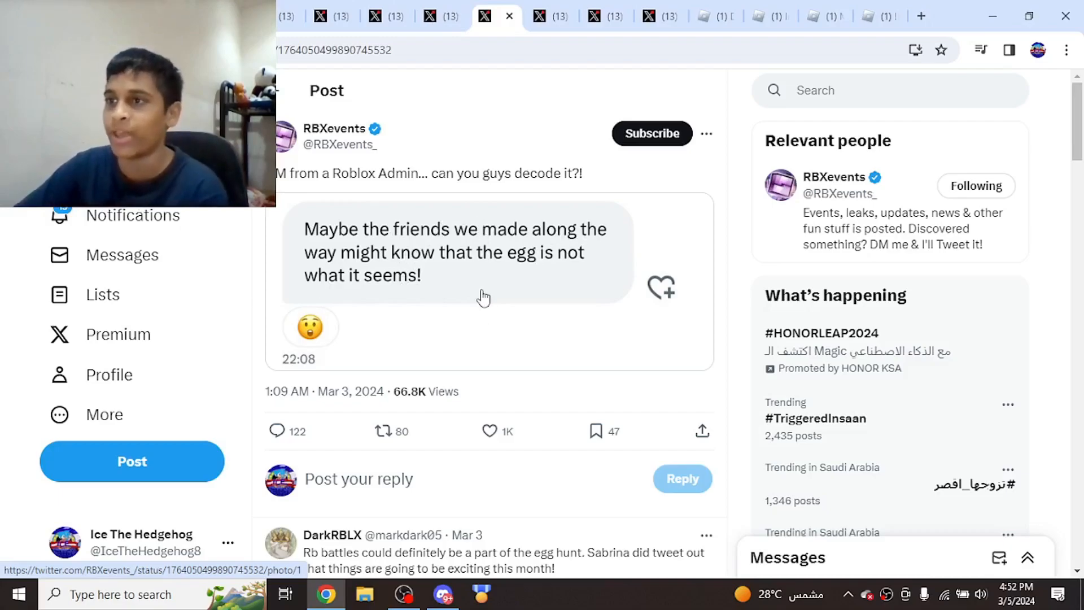
mouse_move(497, 303)
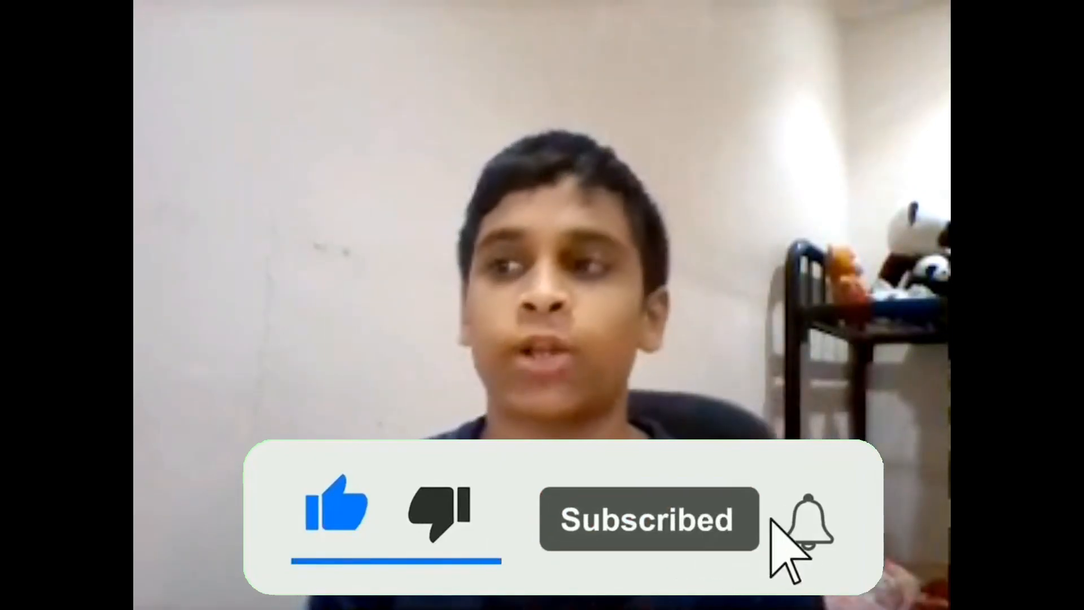
left_click(802, 532)
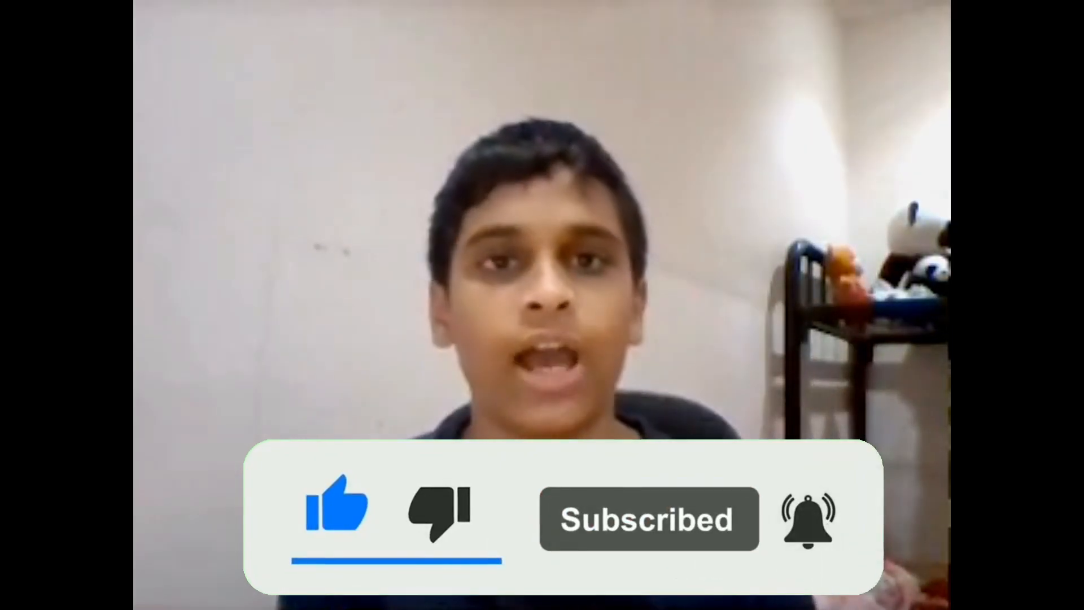